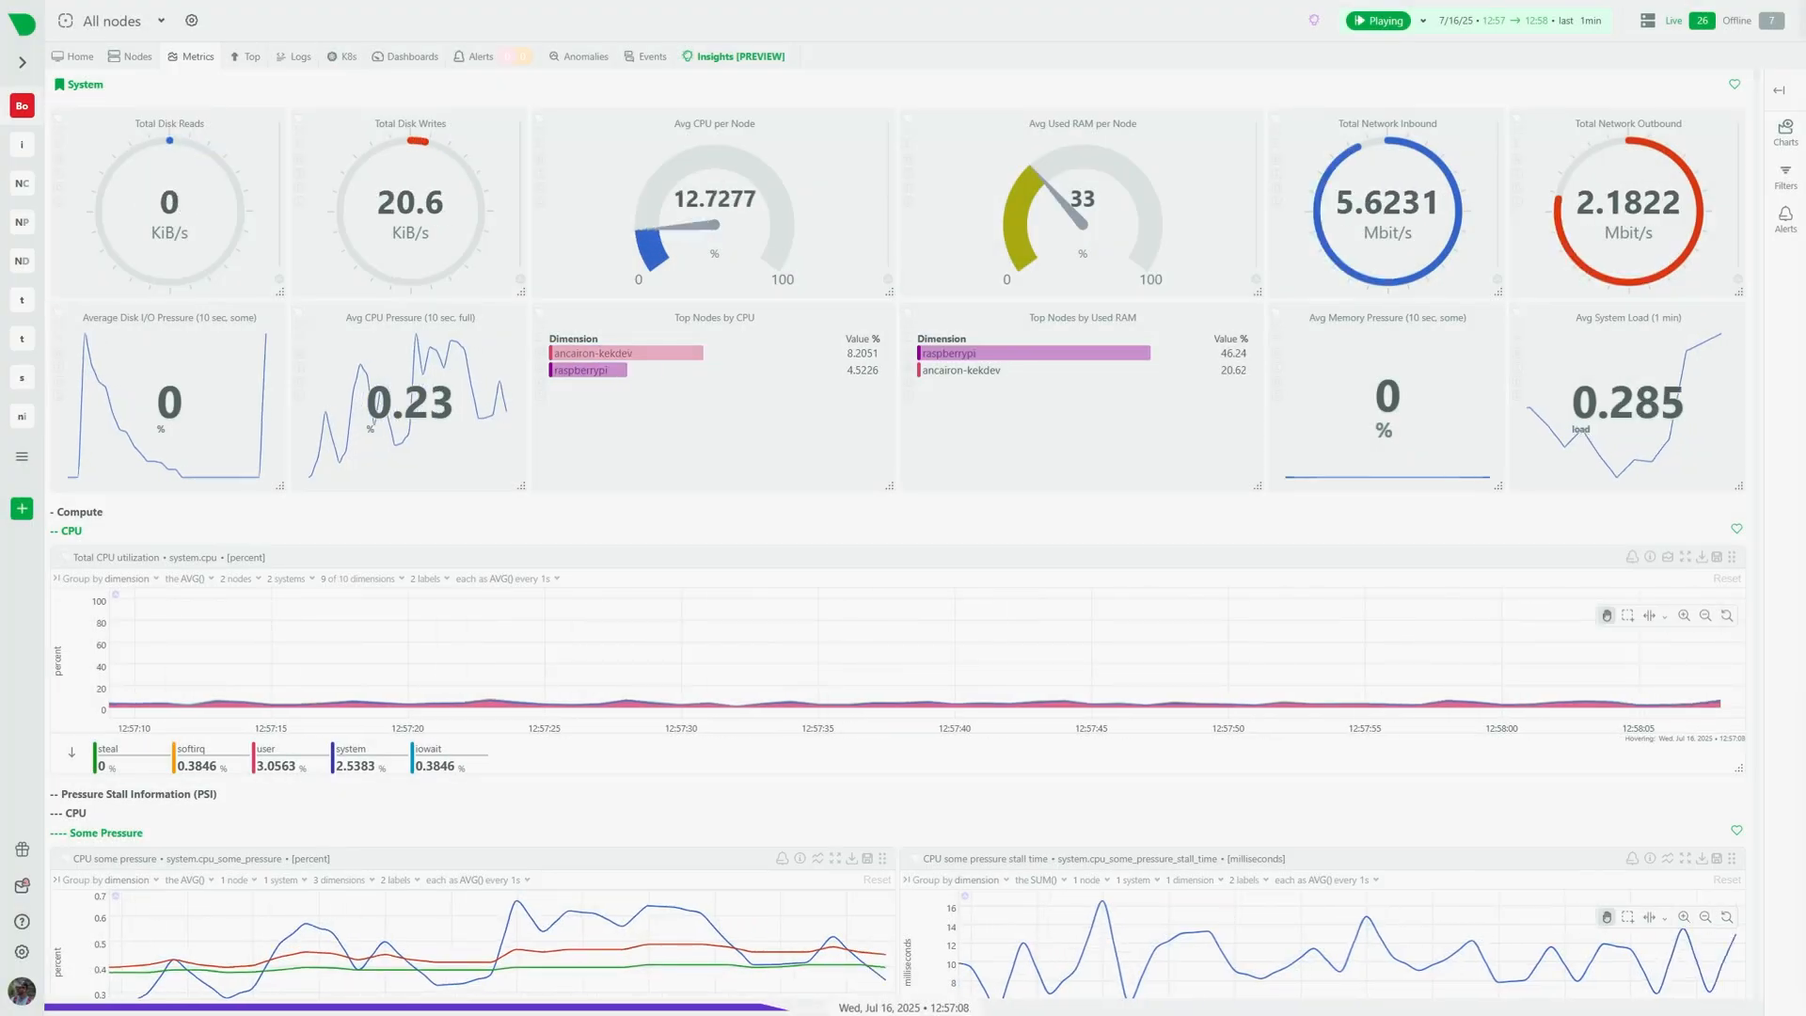
- Show the space's Home overview: 38 nodes, 46 active alerts, top alerts and data retention
left_click(77, 56)
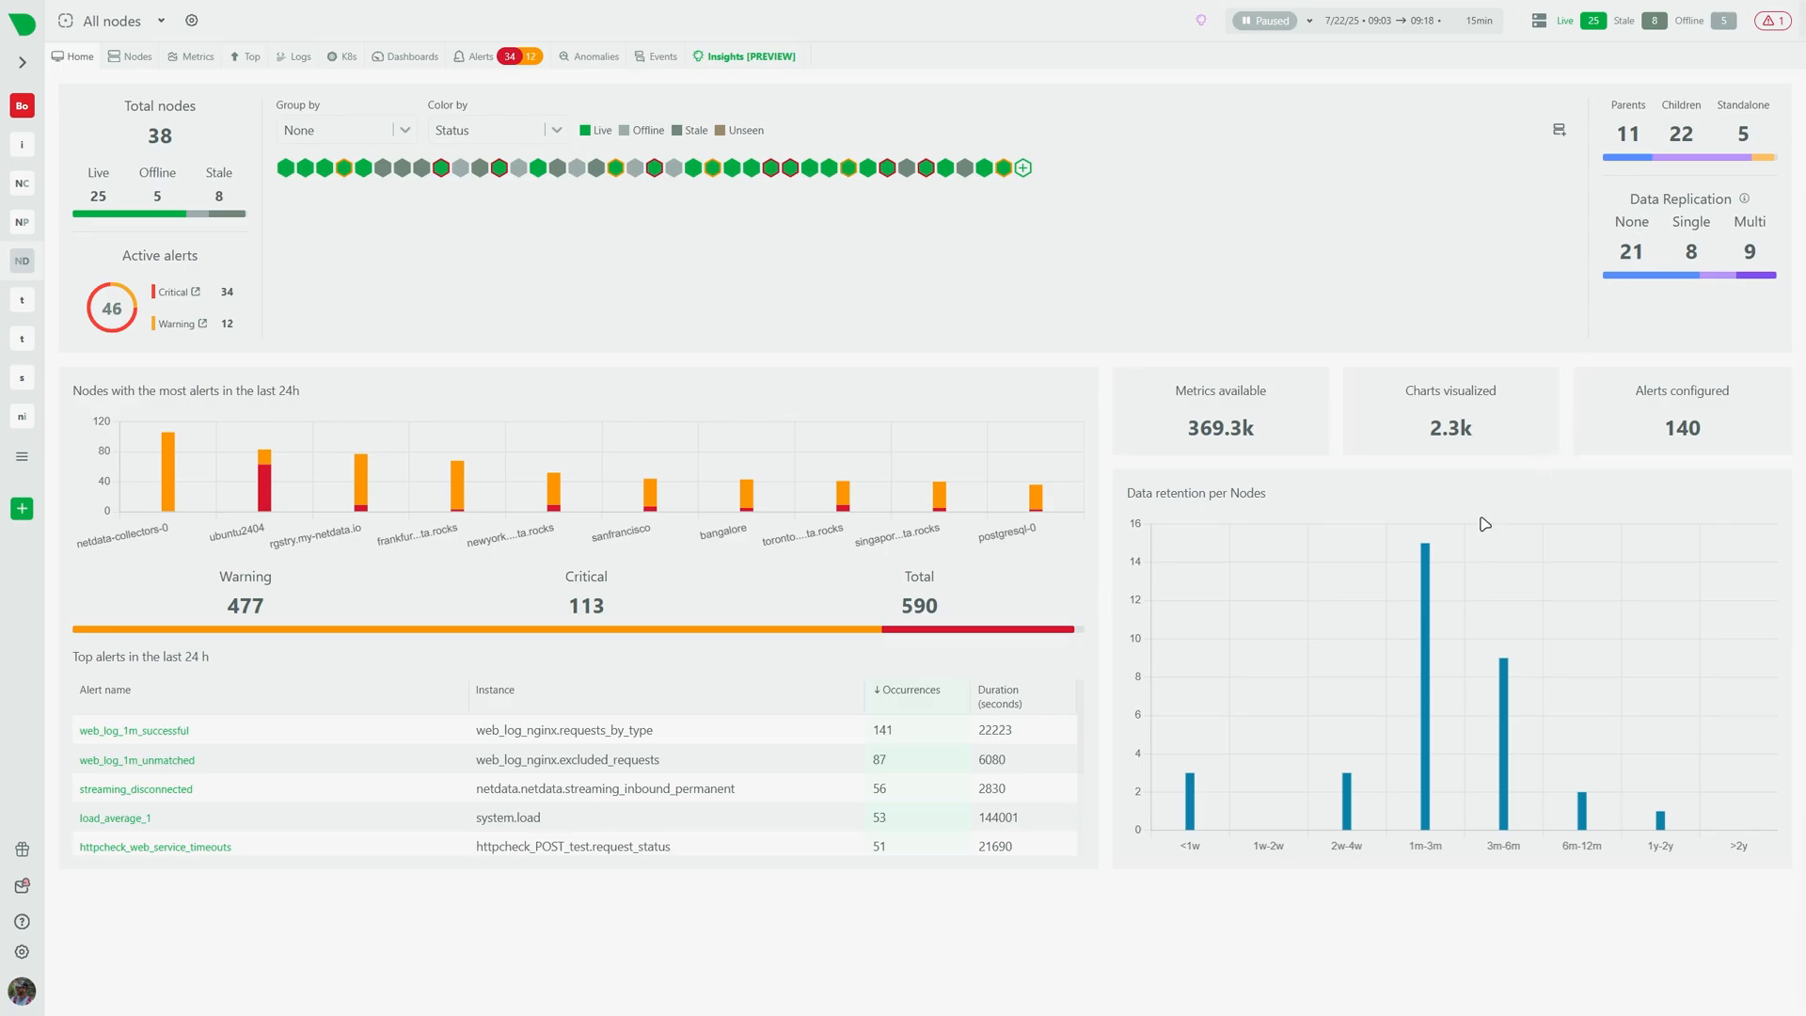
mouse_move(807, 510)
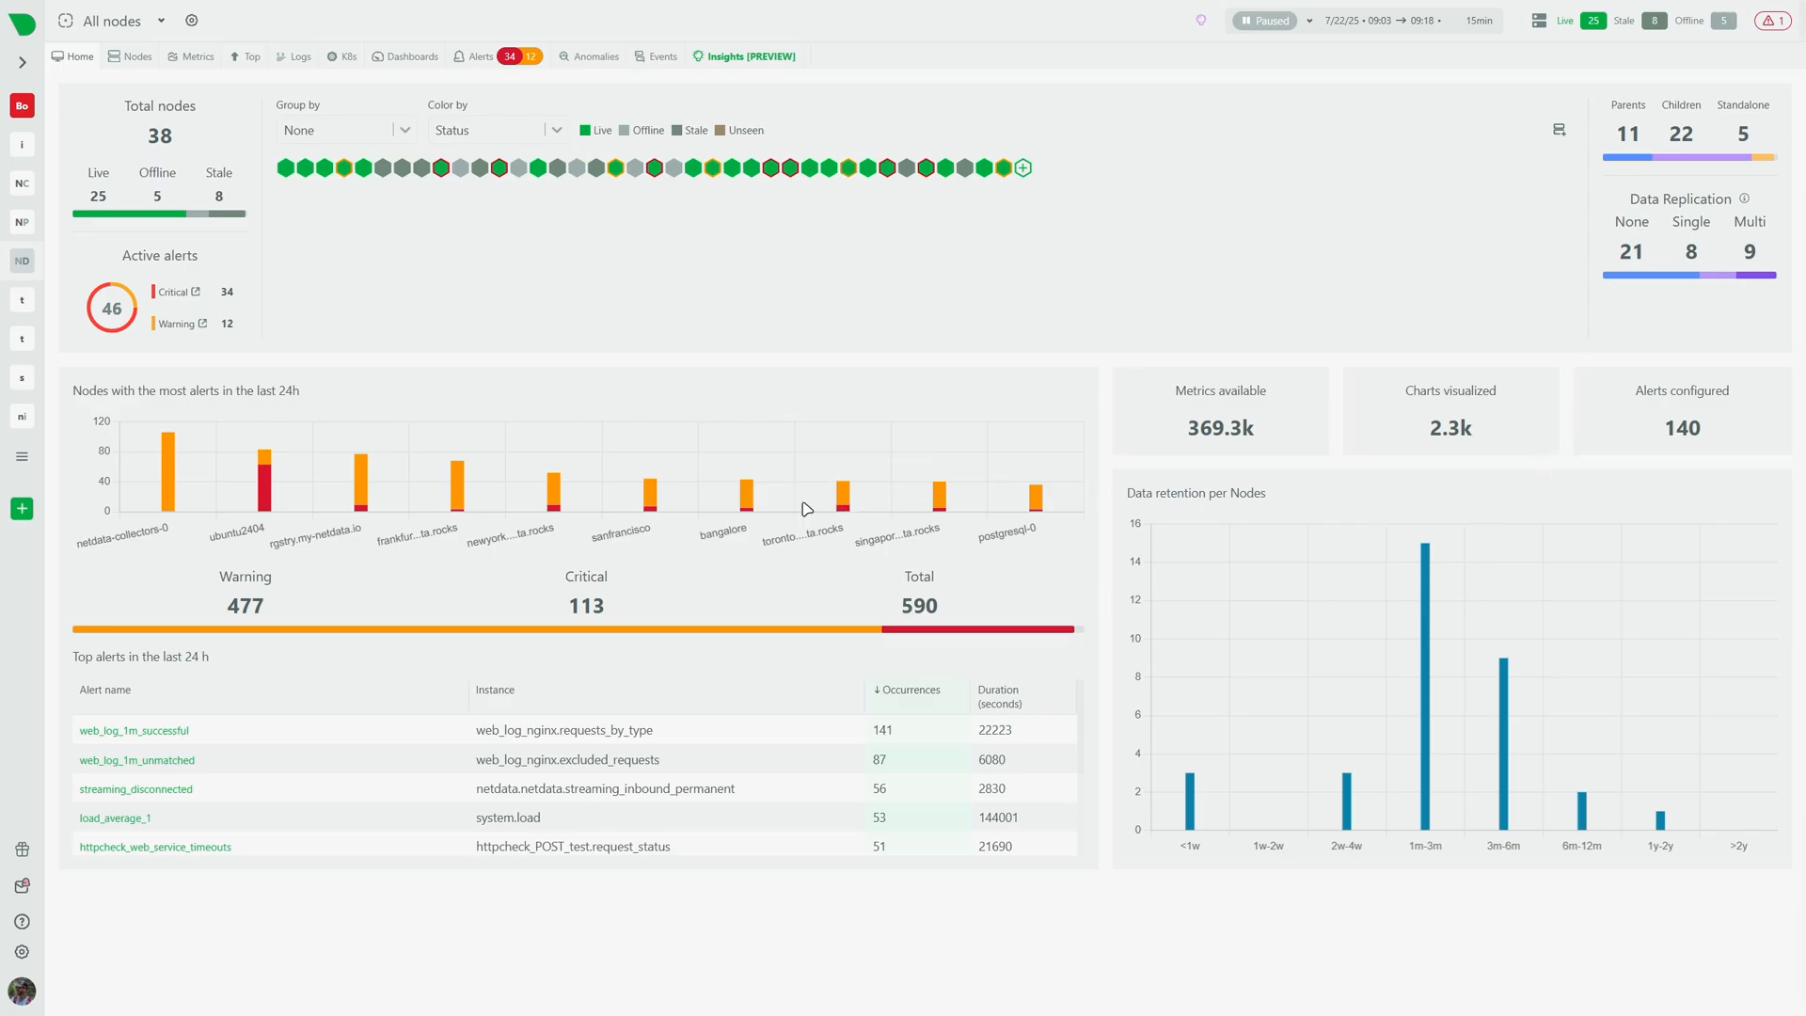
mouse_move(654, 495)
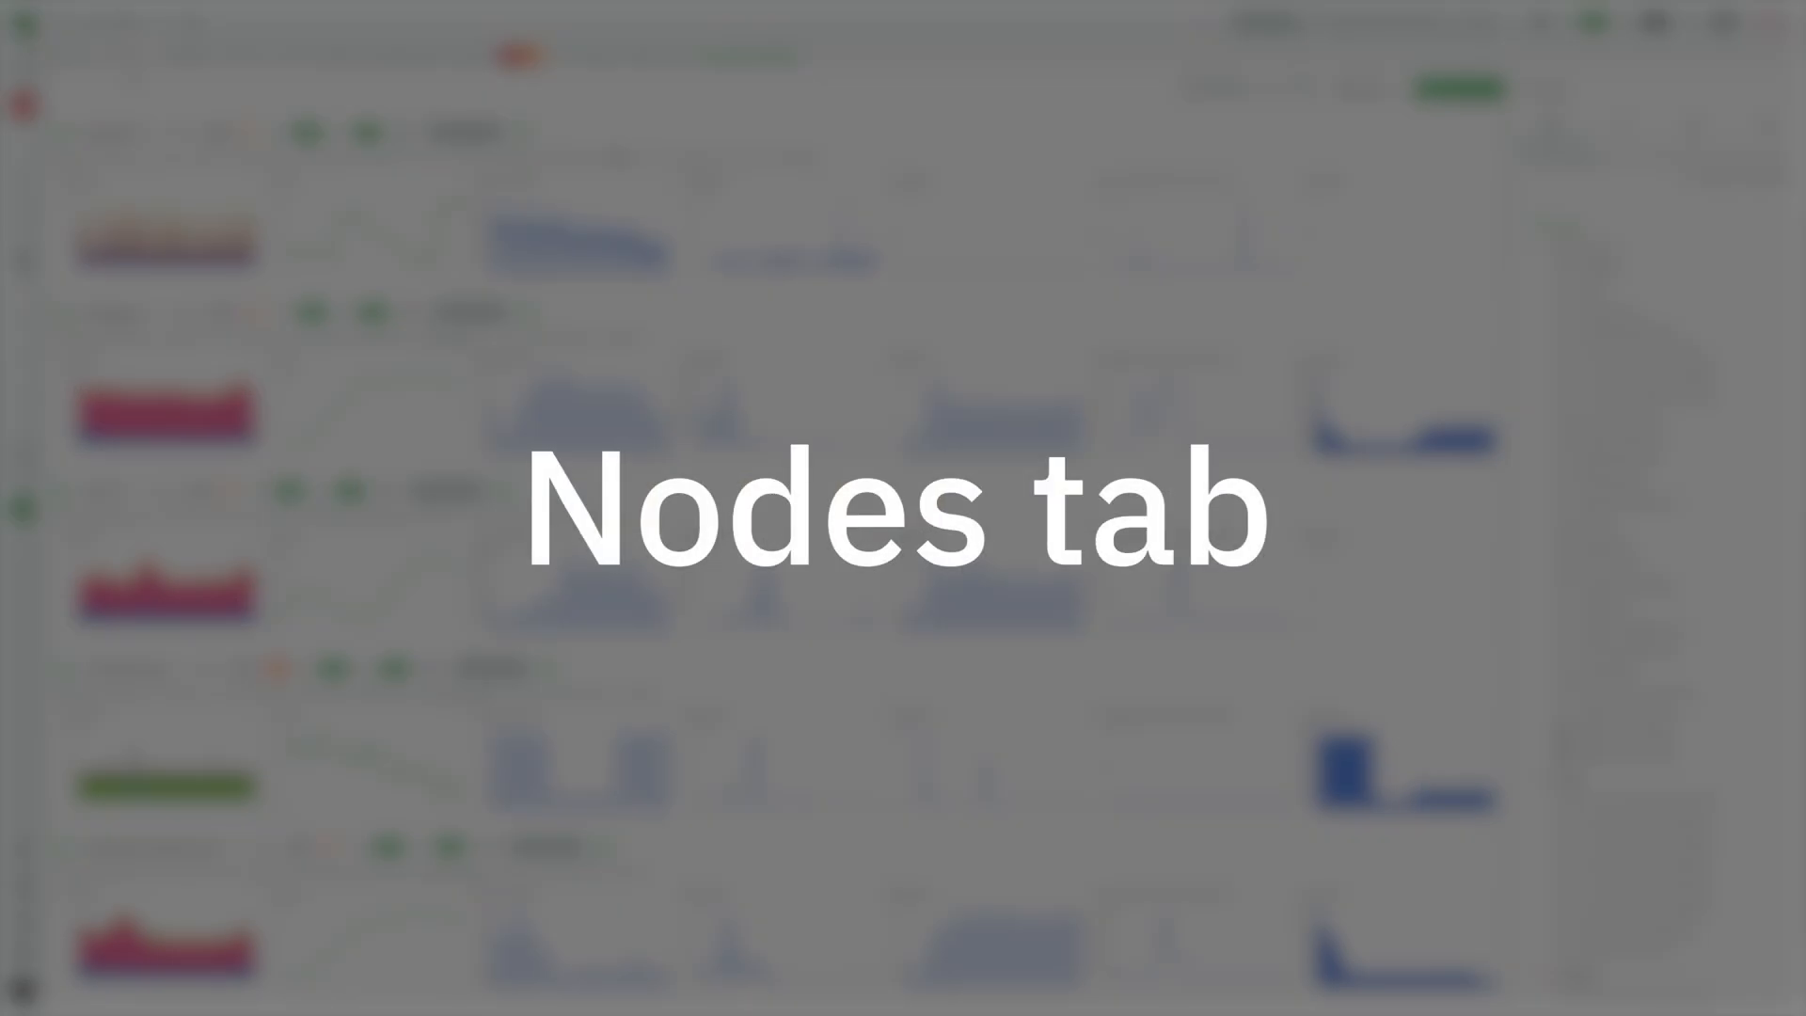
- Show the Metrics per-node breakdown of system.cpu across 24 nodes with anomaly and alert figures
left_click(135, 55)
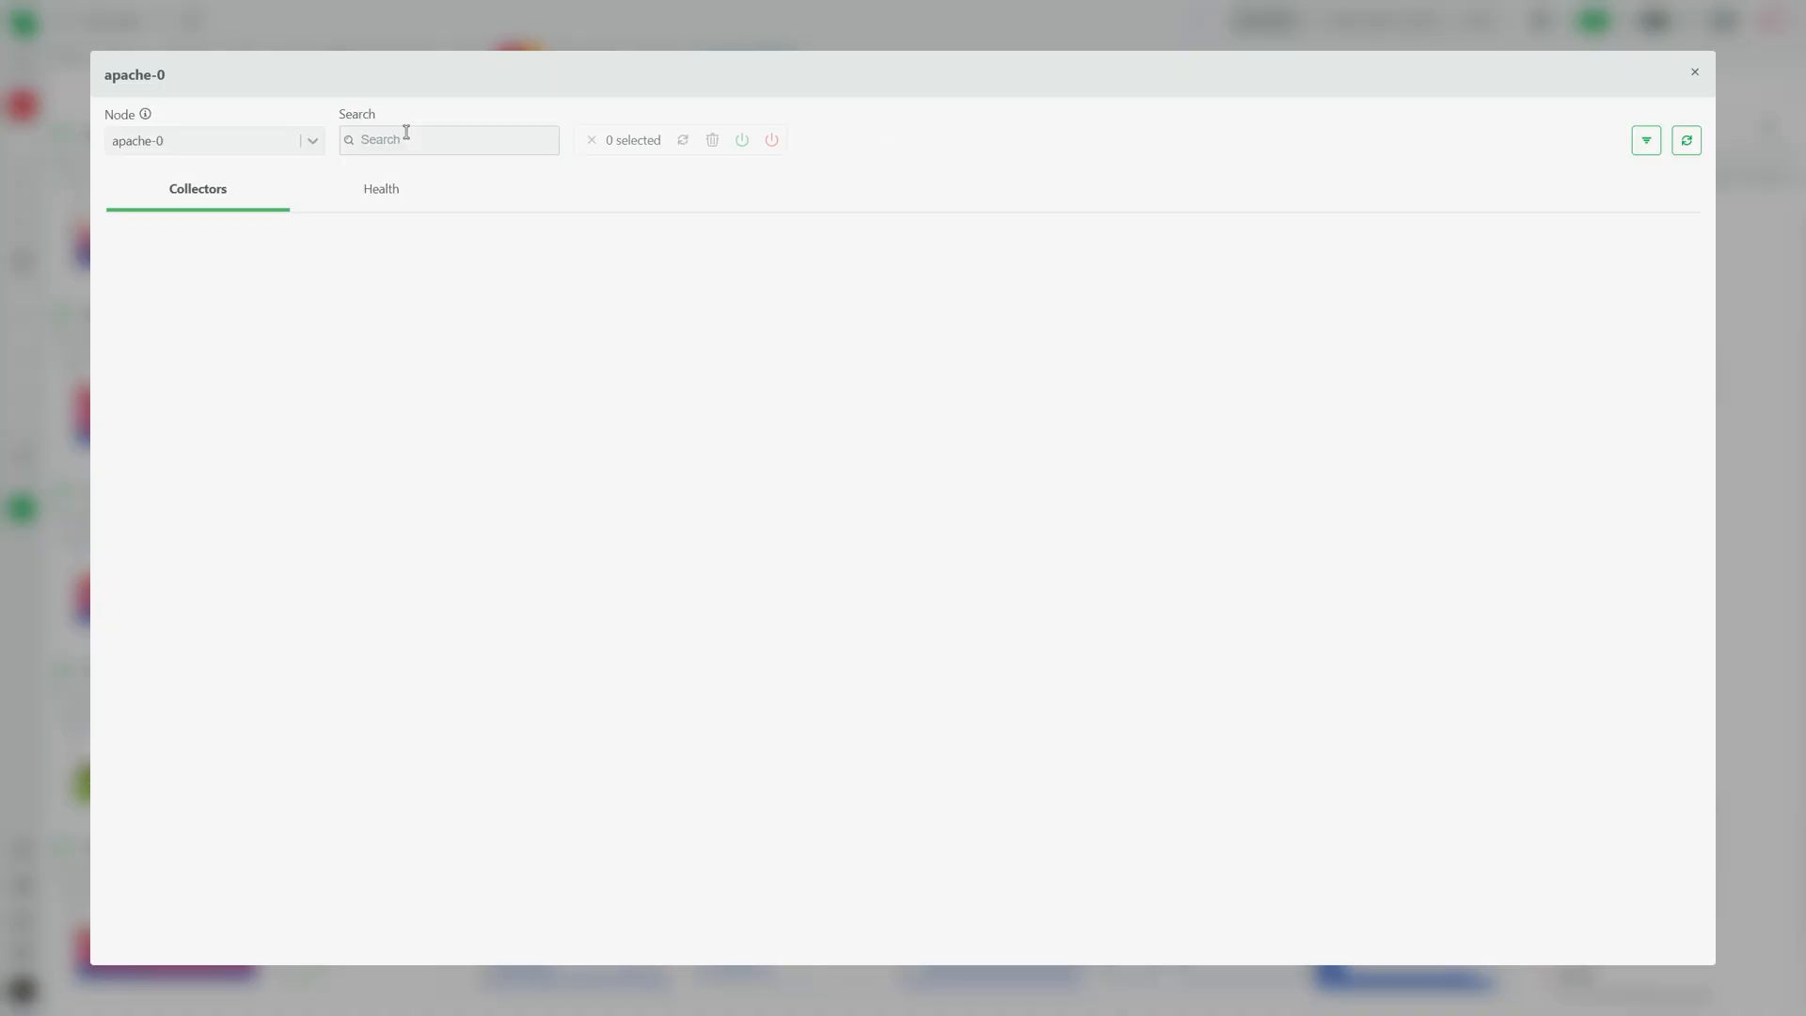
left_click(380, 188)
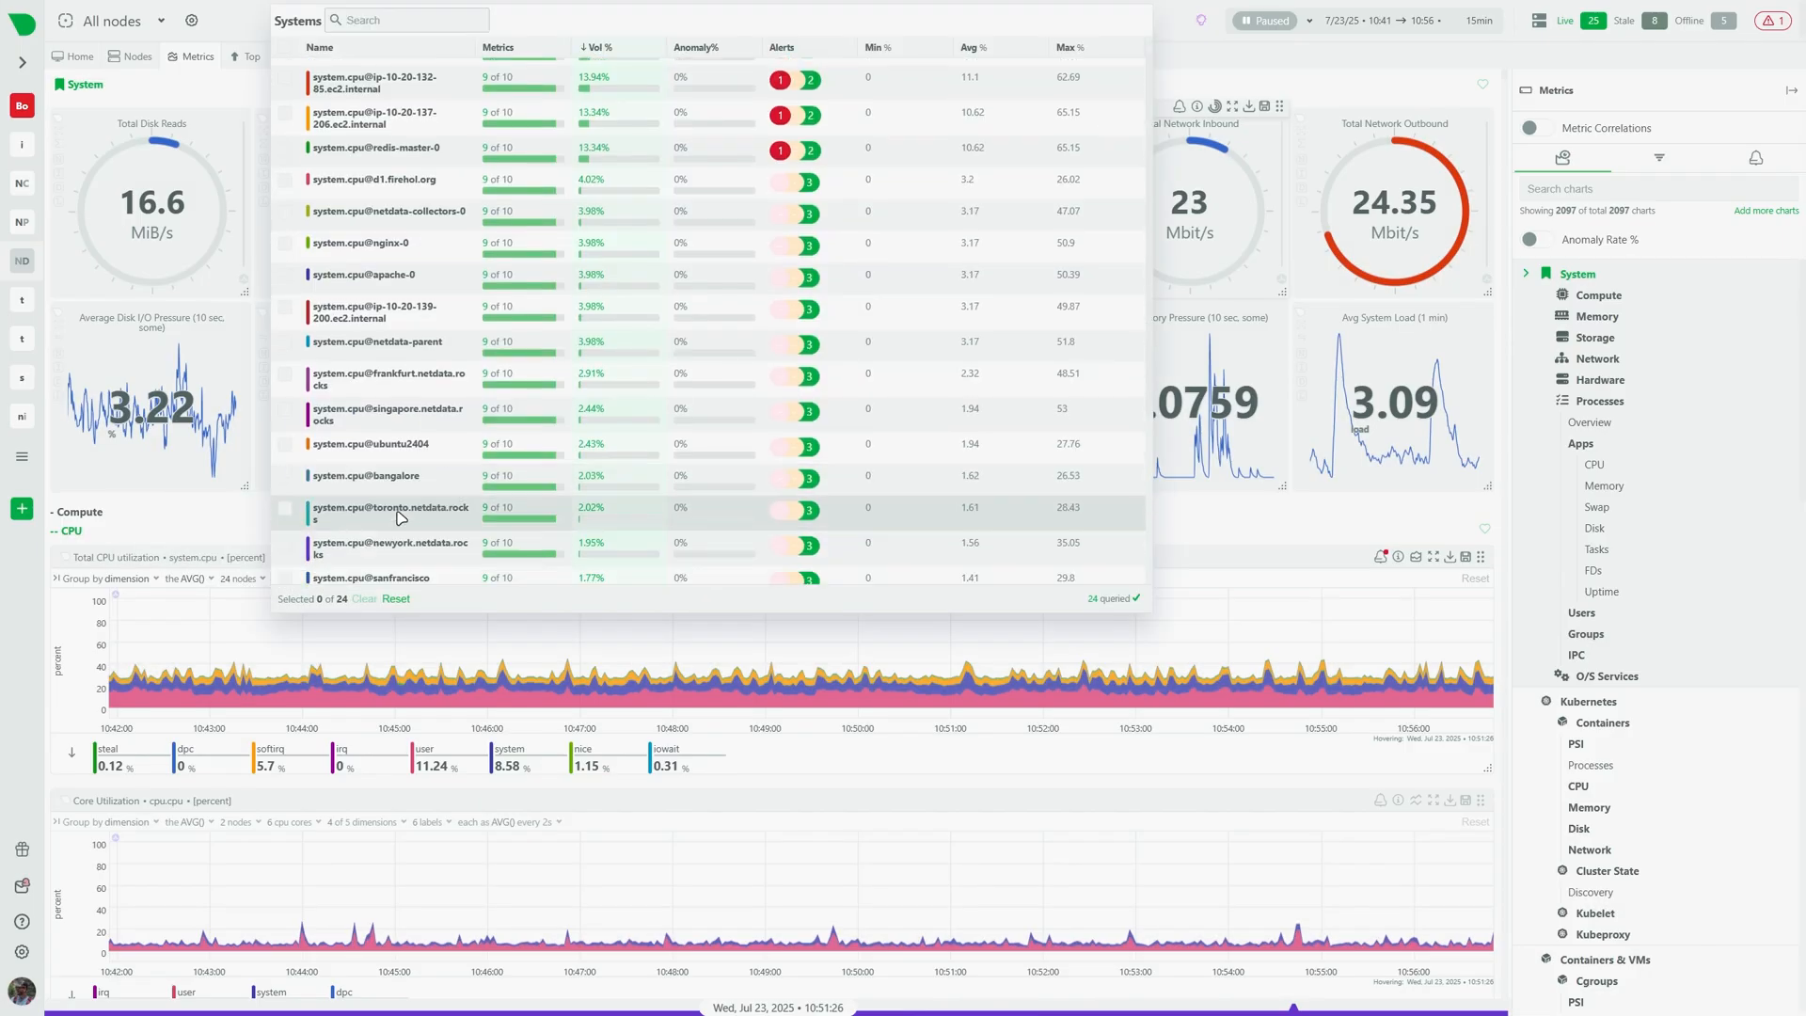
- Switch to the Top view of live network connections on apache-0 with process, protocol and port details
scroll("down", 3)
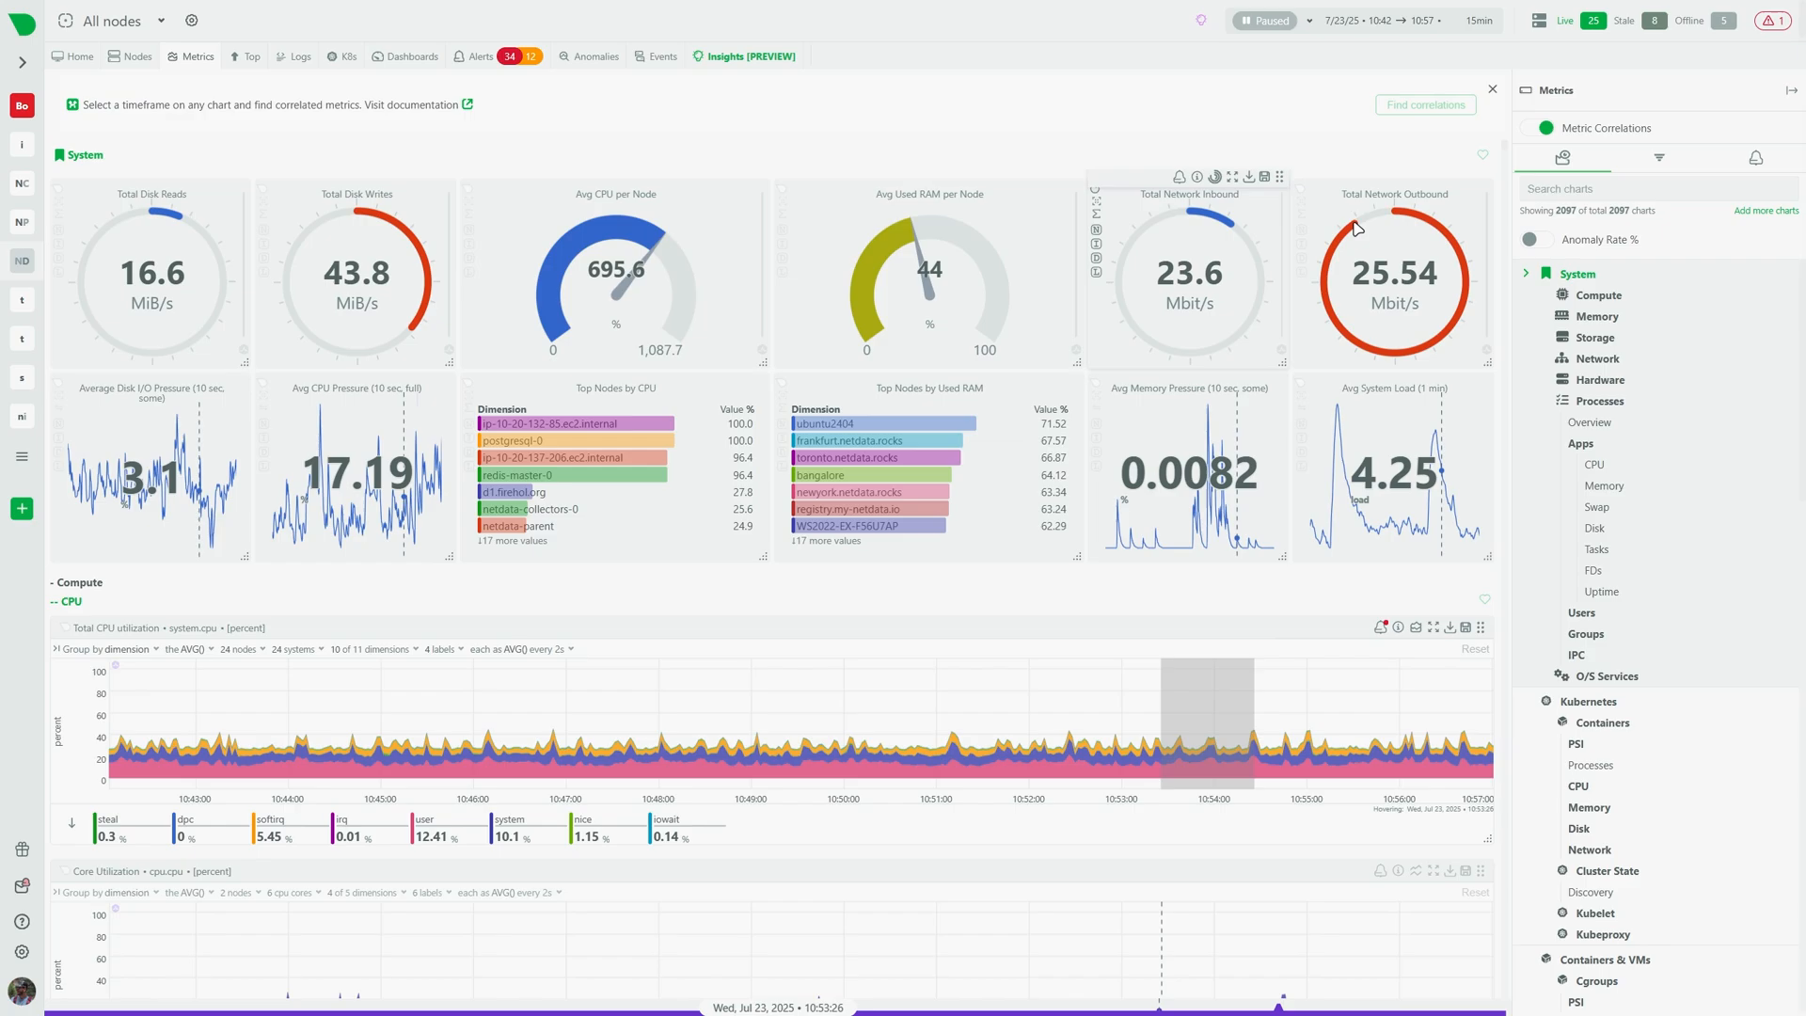
left_click(1423, 105)
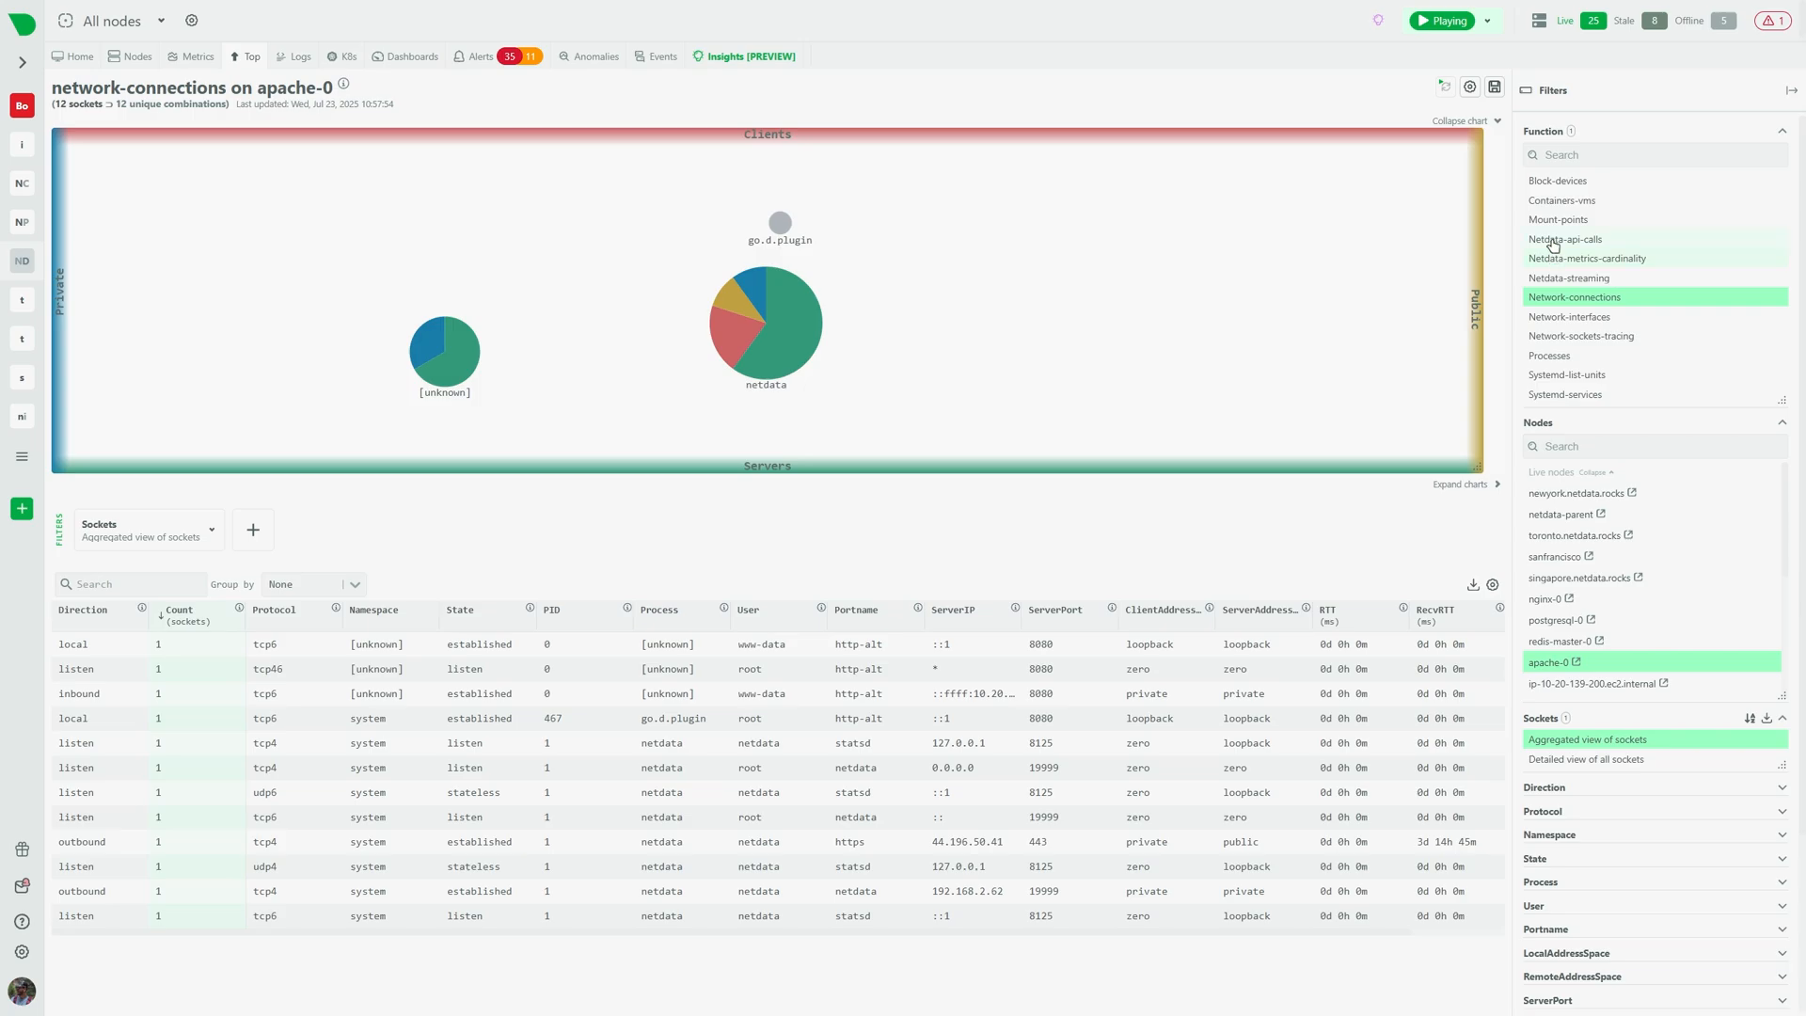
- Show Netdata API calls then mount-point disk usage on apache-0, and move on to Logs
left_click(1563, 239)
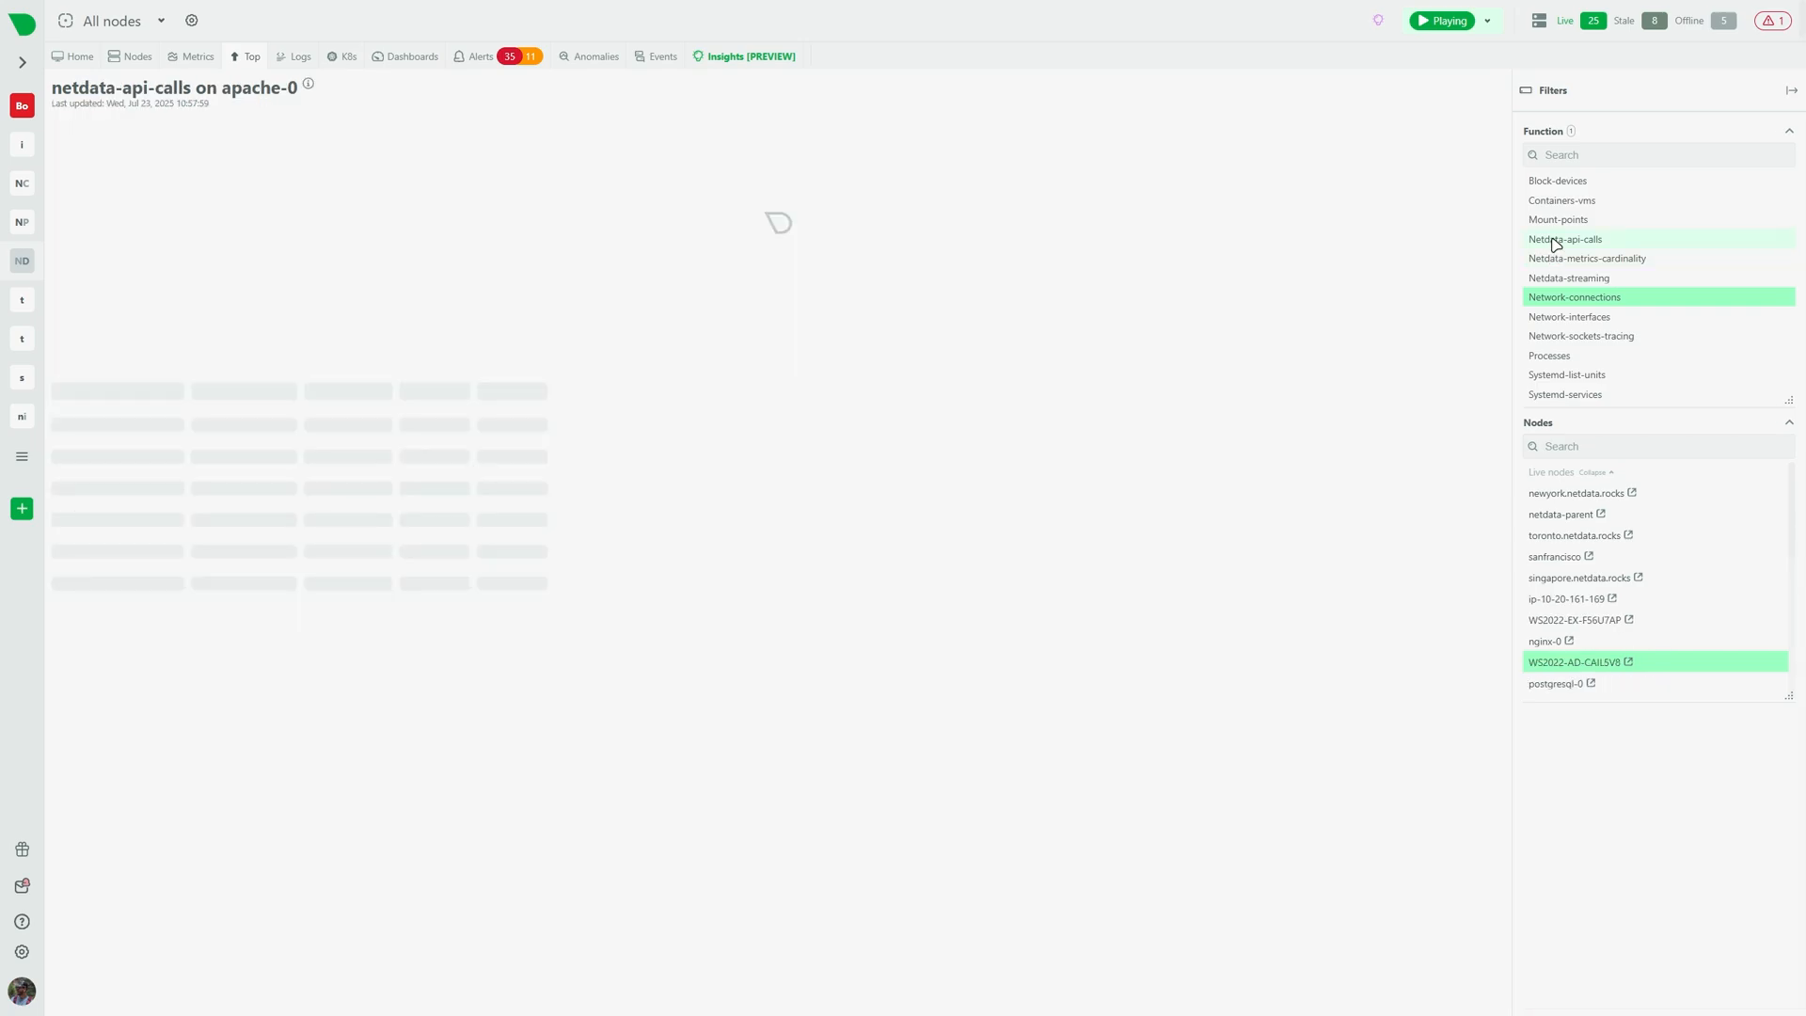
left_click(1563, 239)
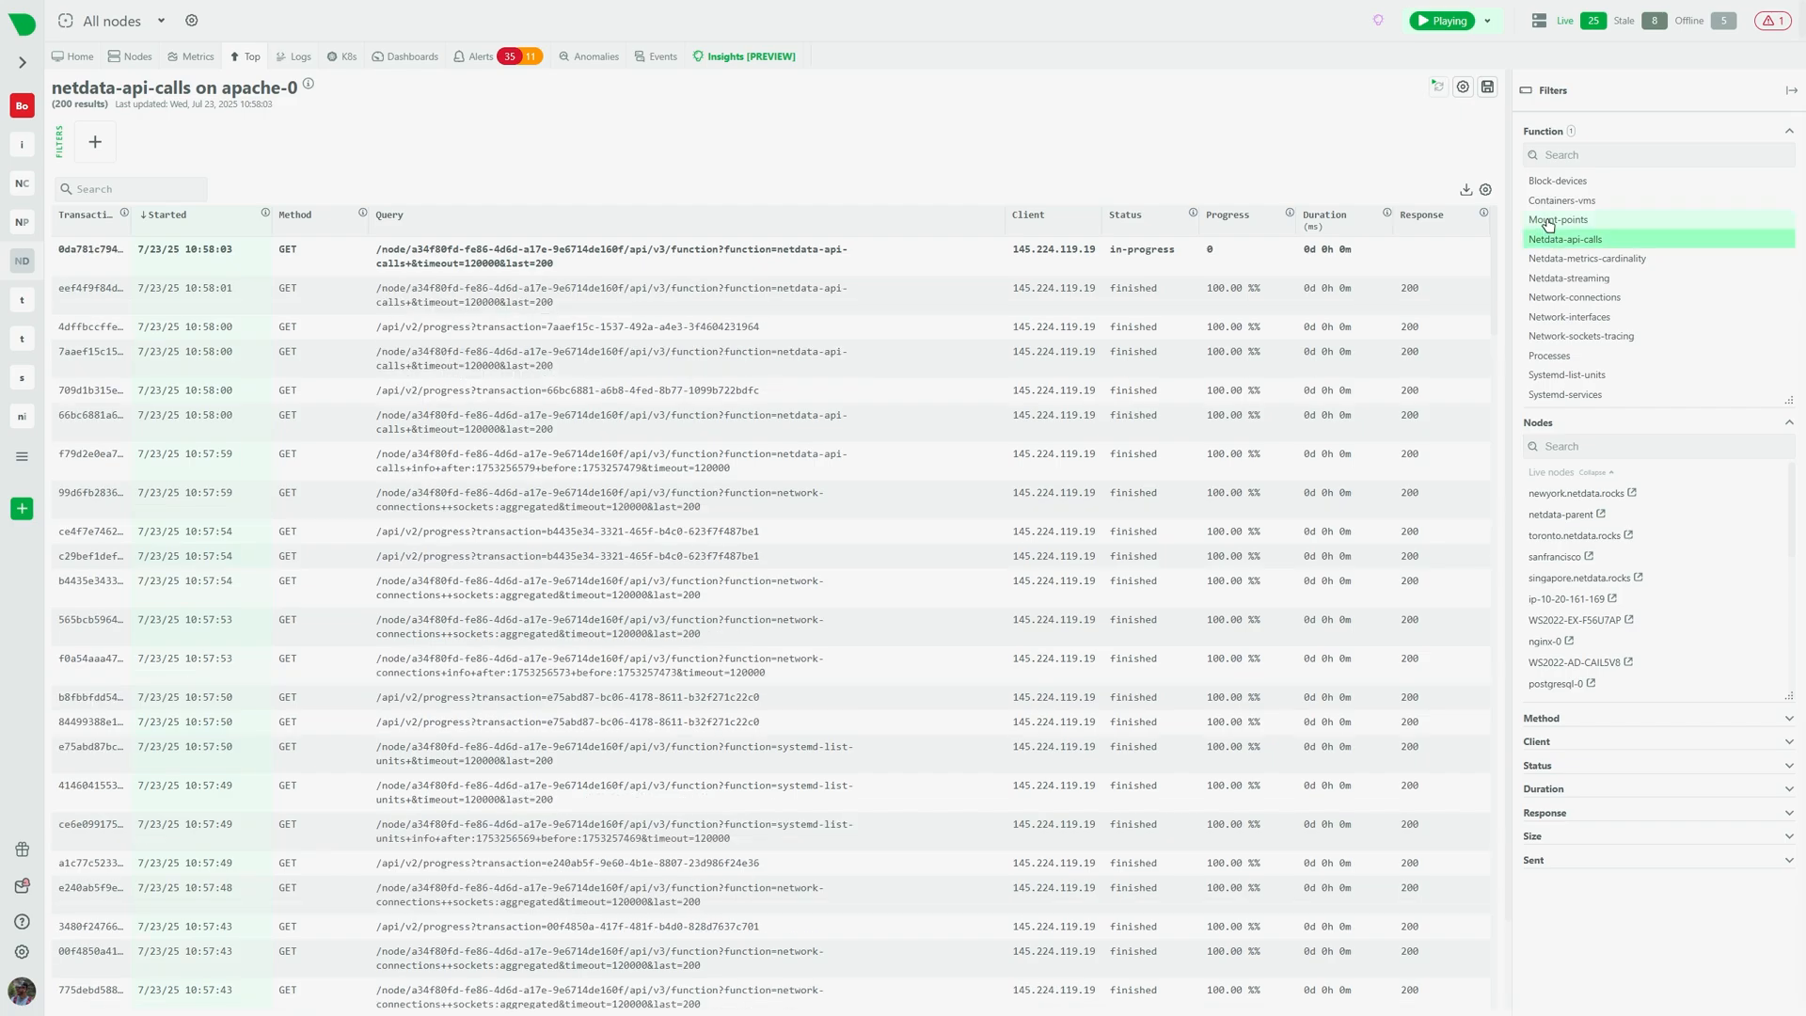
left_click(1558, 220)
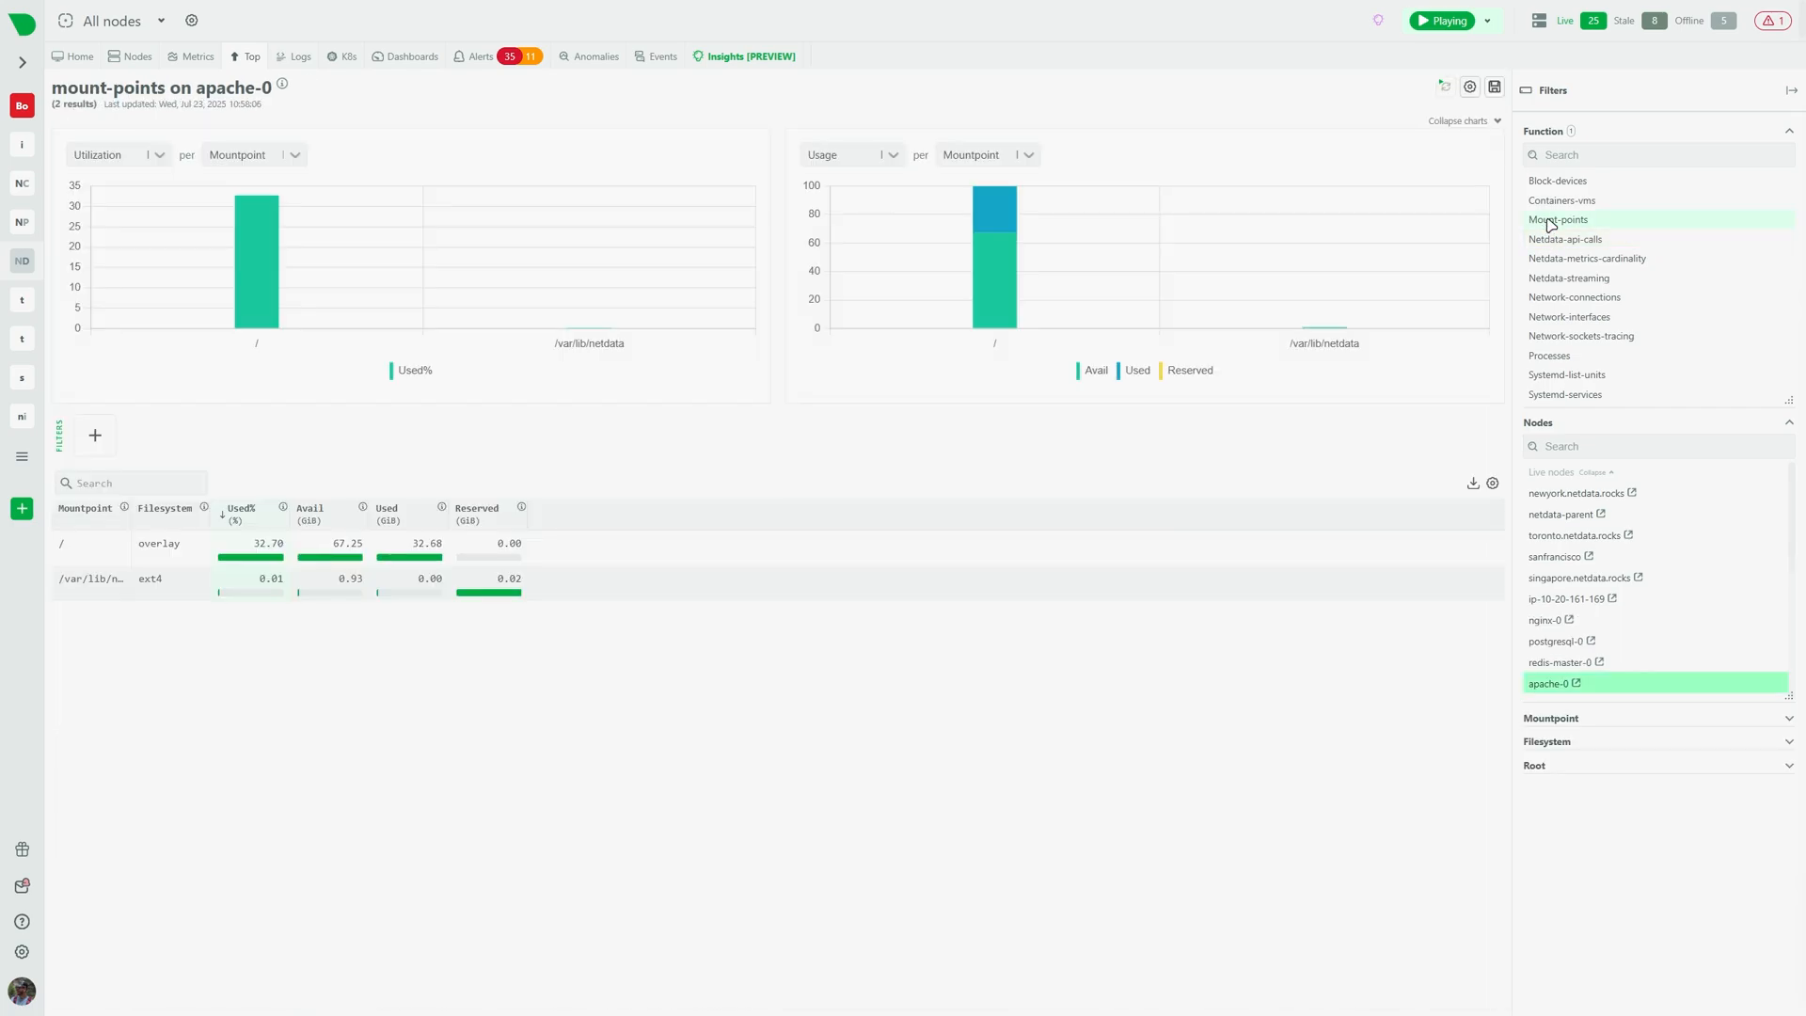
left_click(299, 57)
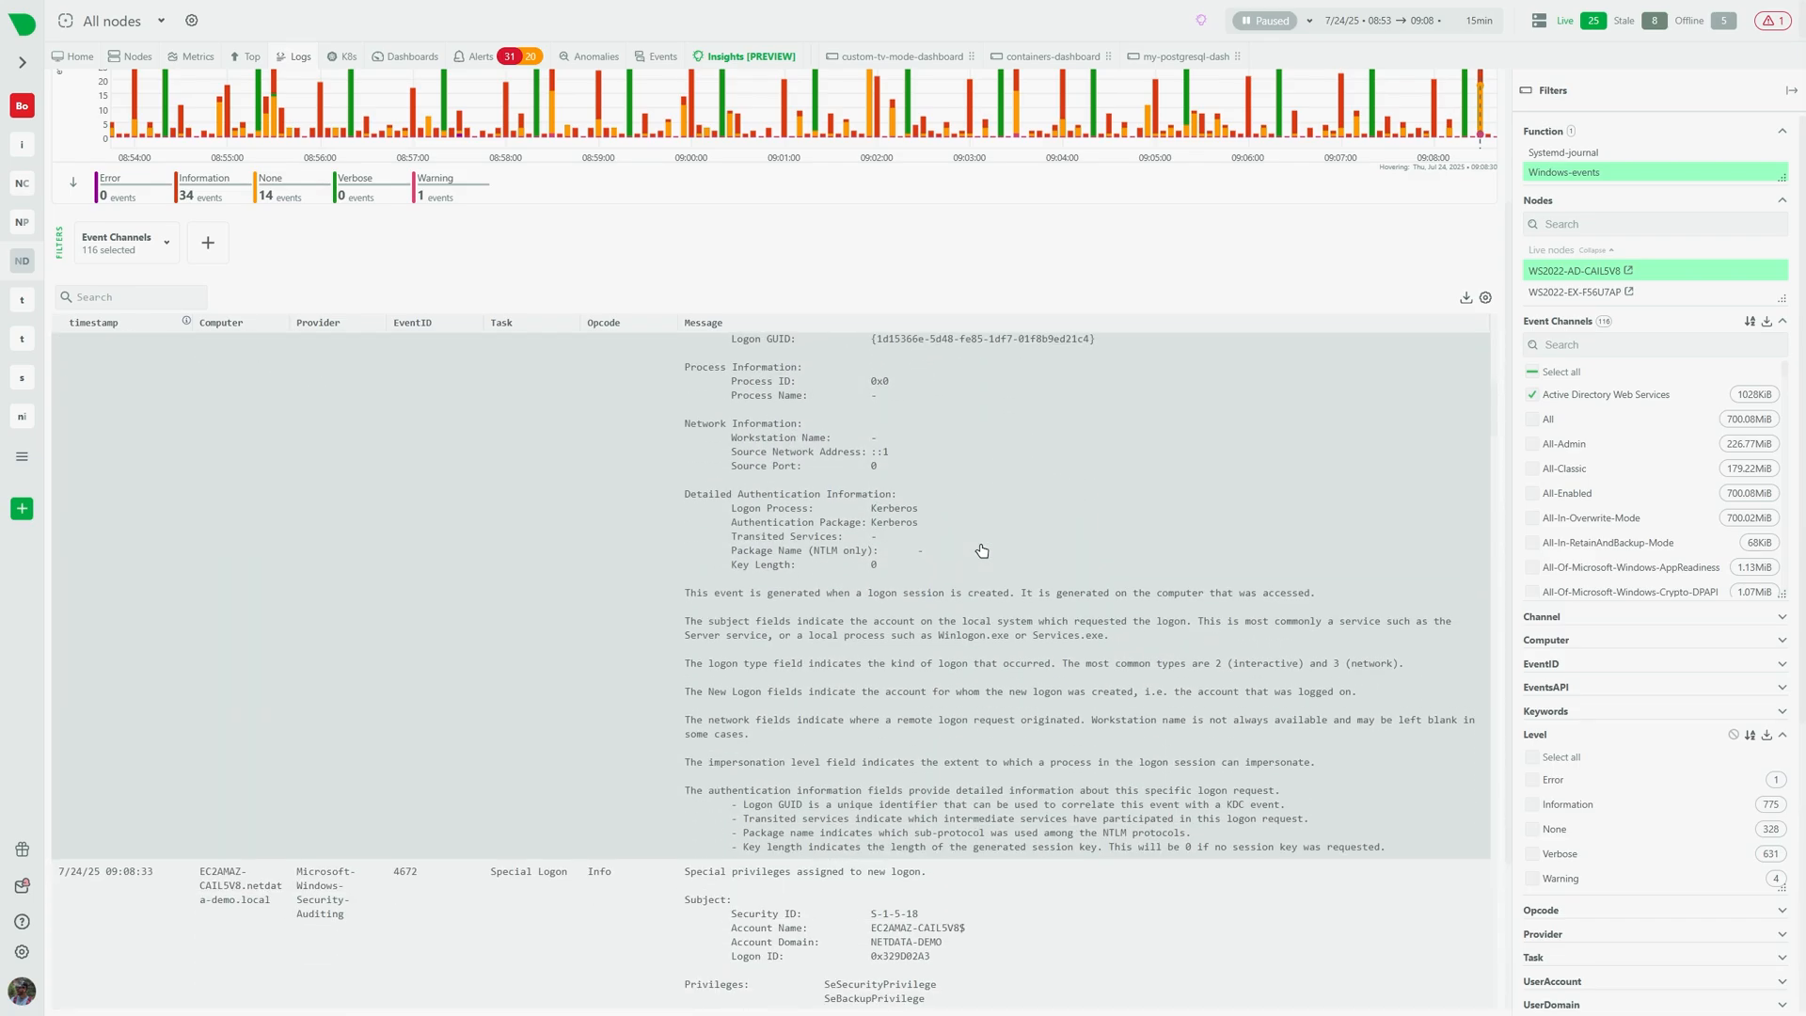
- Scroll through the WS2022-AD-CAIL5V8 Windows logon/logoff events, then move to the overview dashboard
scroll("down", 3)
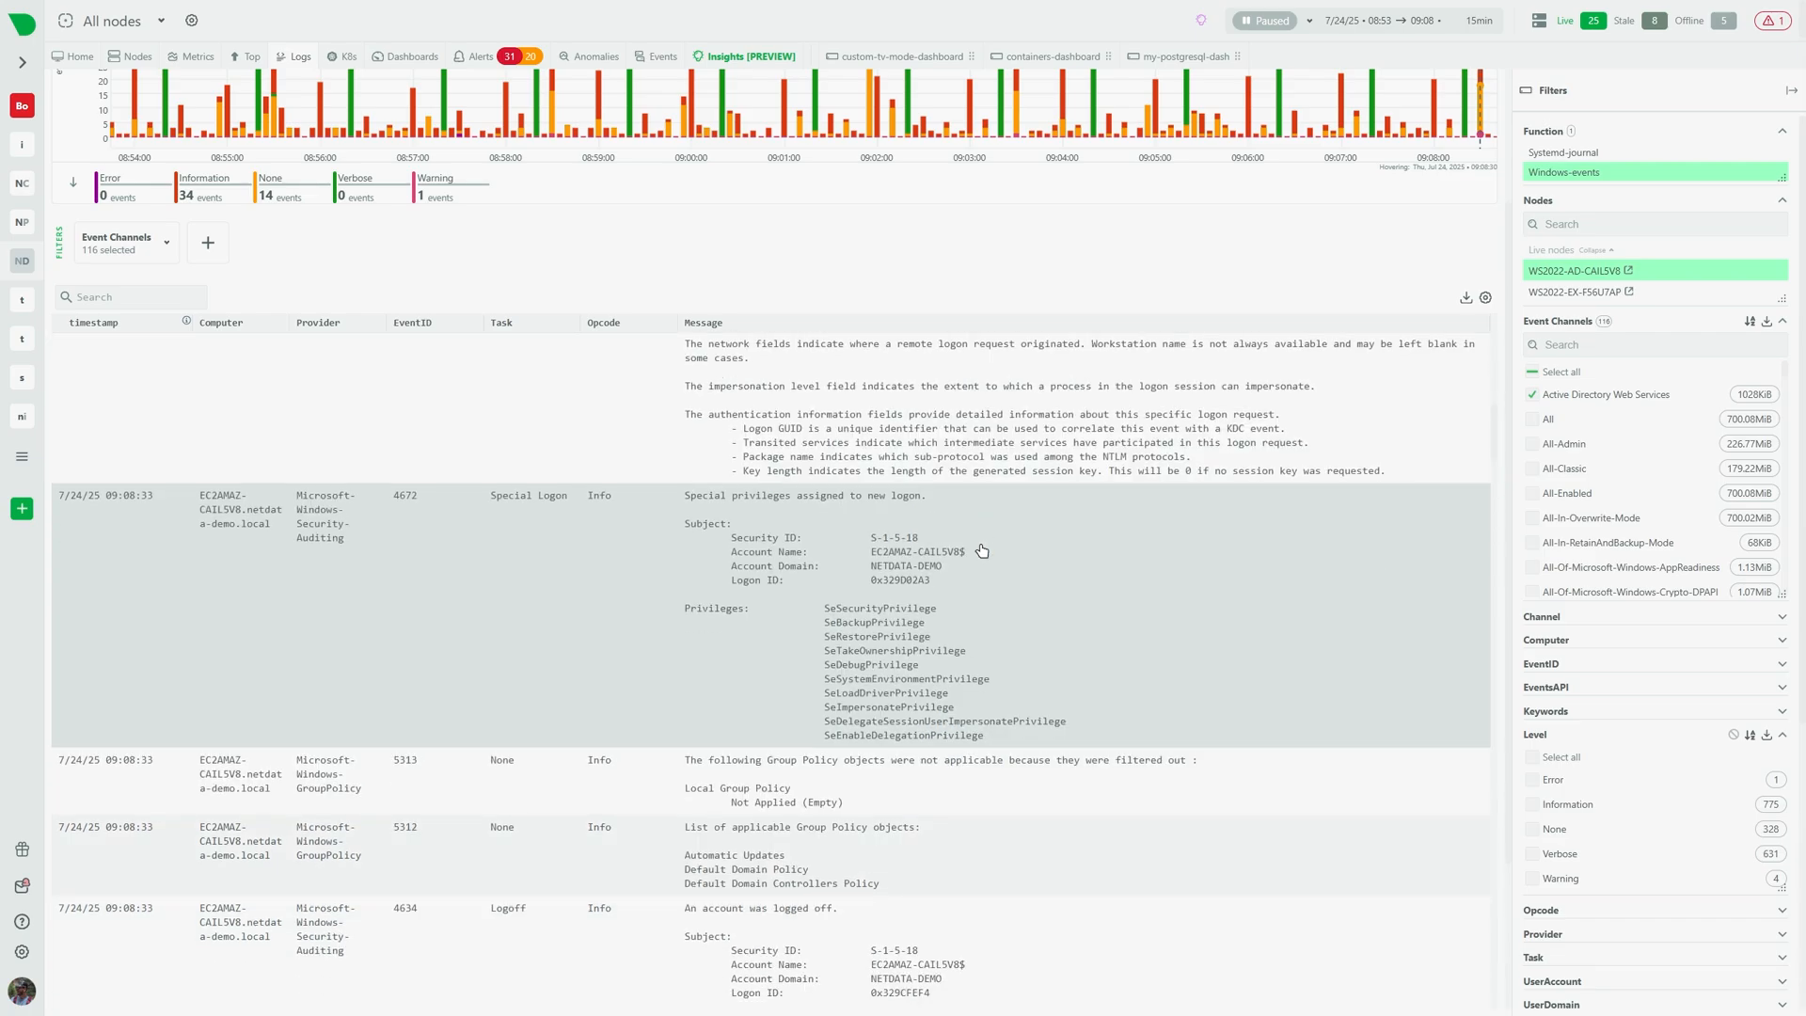
scroll("down", 3)
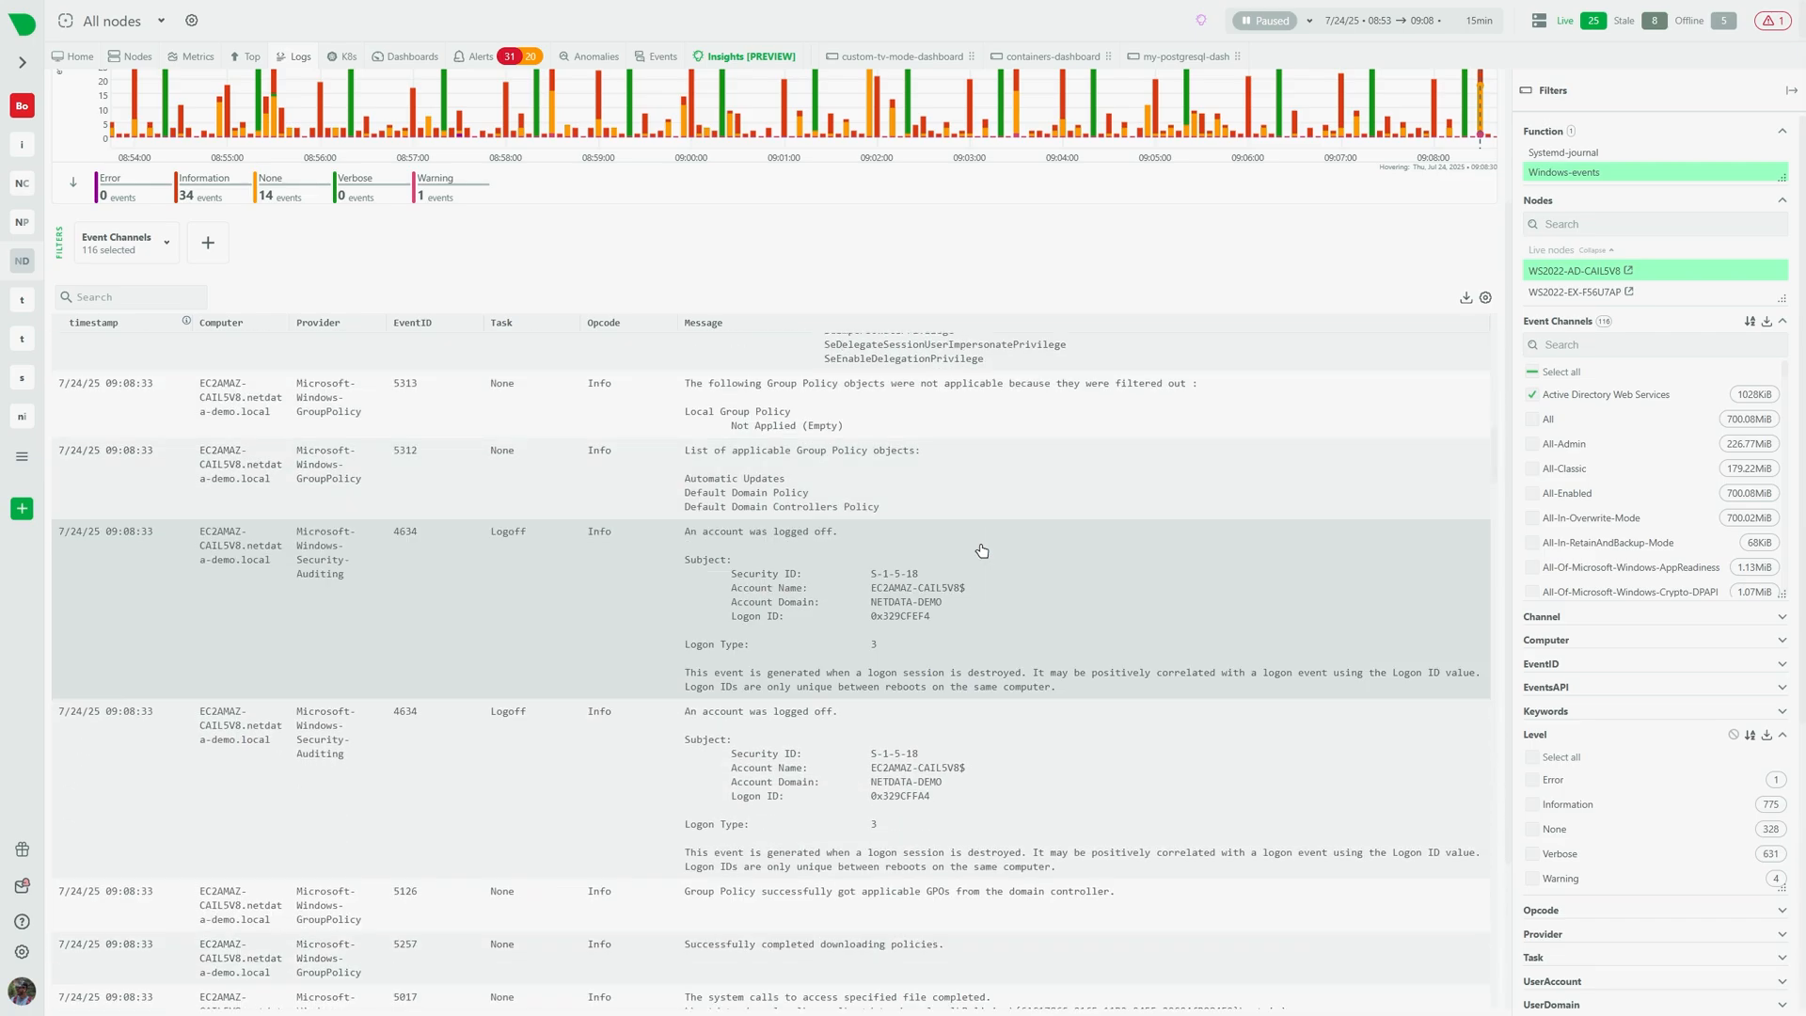
left_click(959, 55)
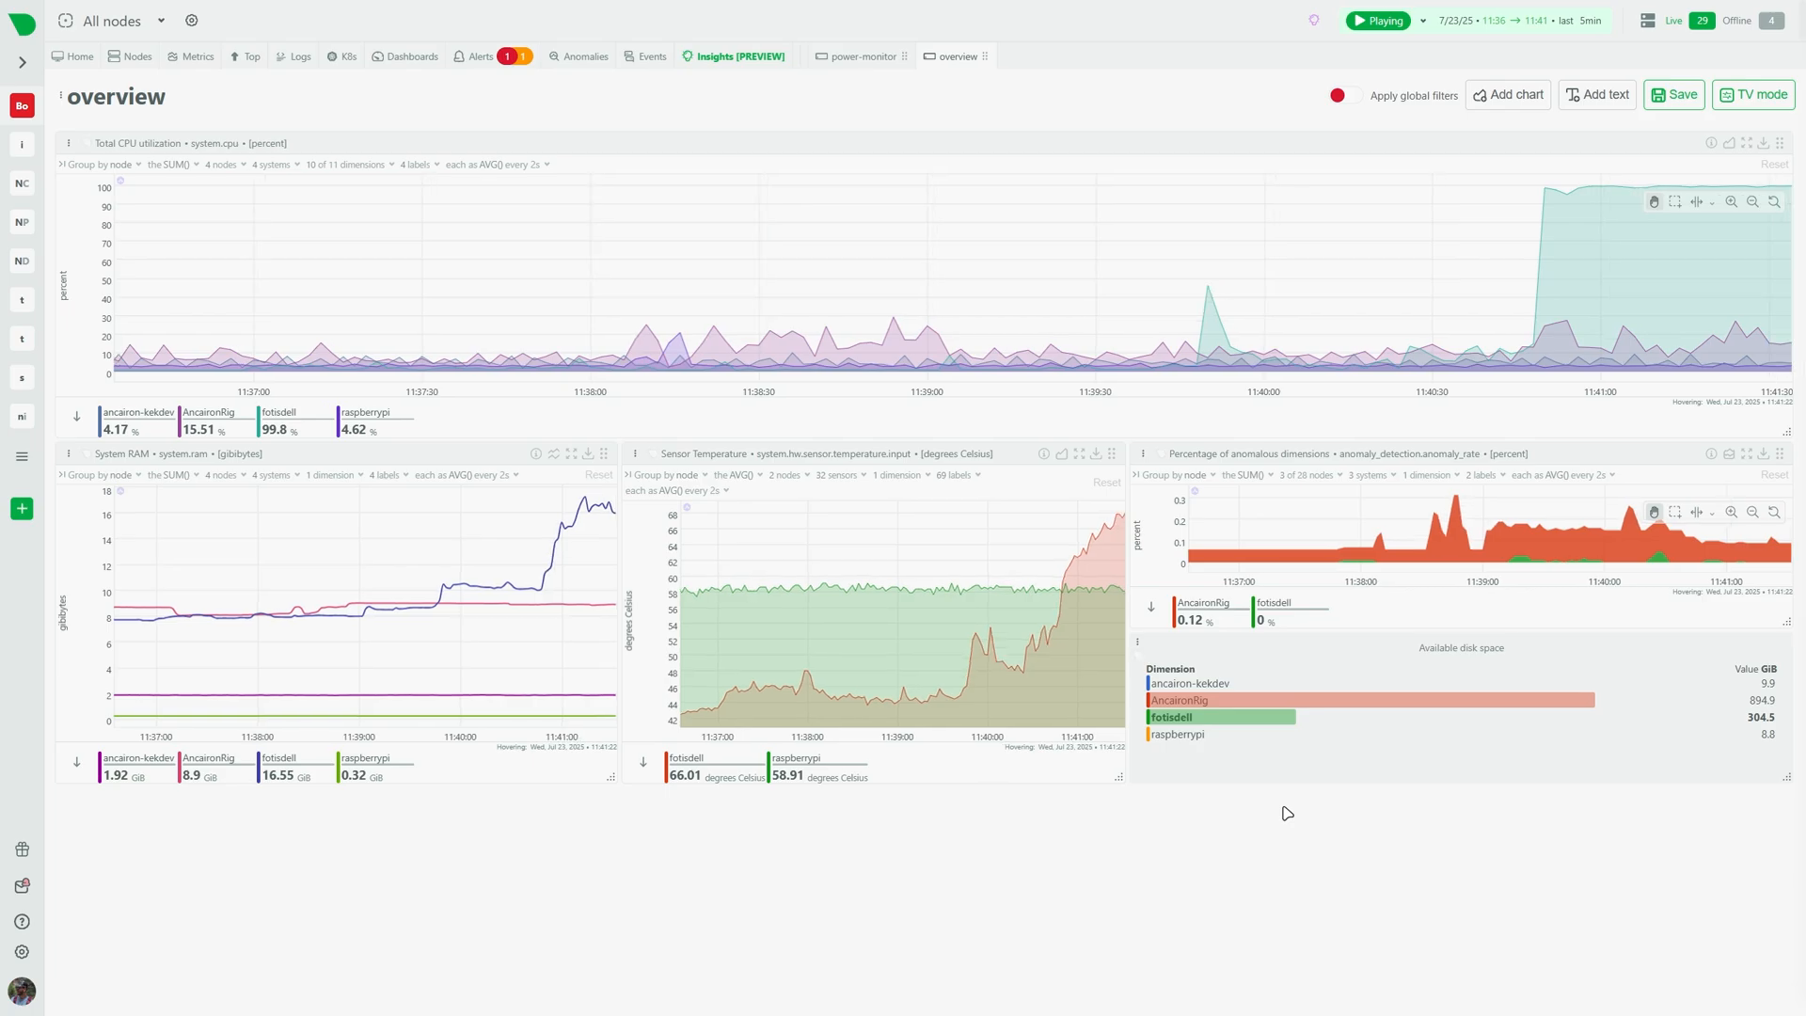
- Switch to the Alerts view listing two raised disk-space alerts on AncaironRig
left_click(480, 56)
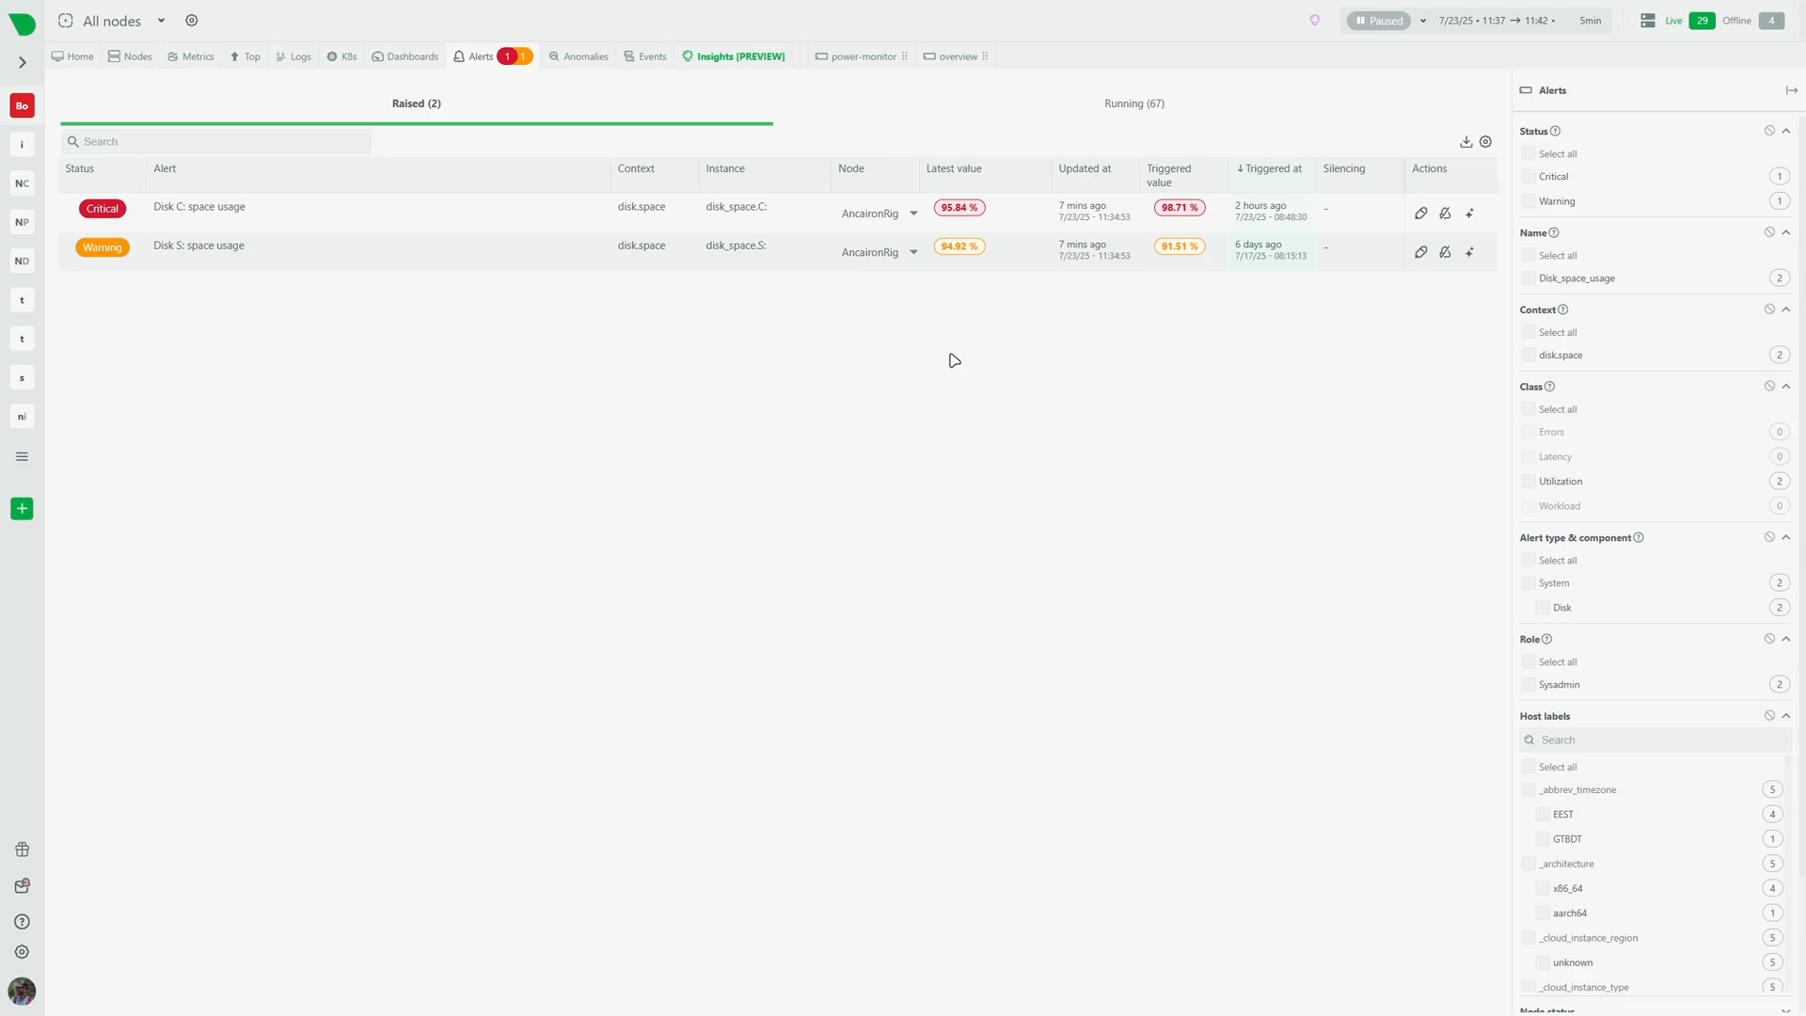
- Review running vs raised alerts and edit the Disk C: space usage alert on AncaironRig
left_click(1132, 101)
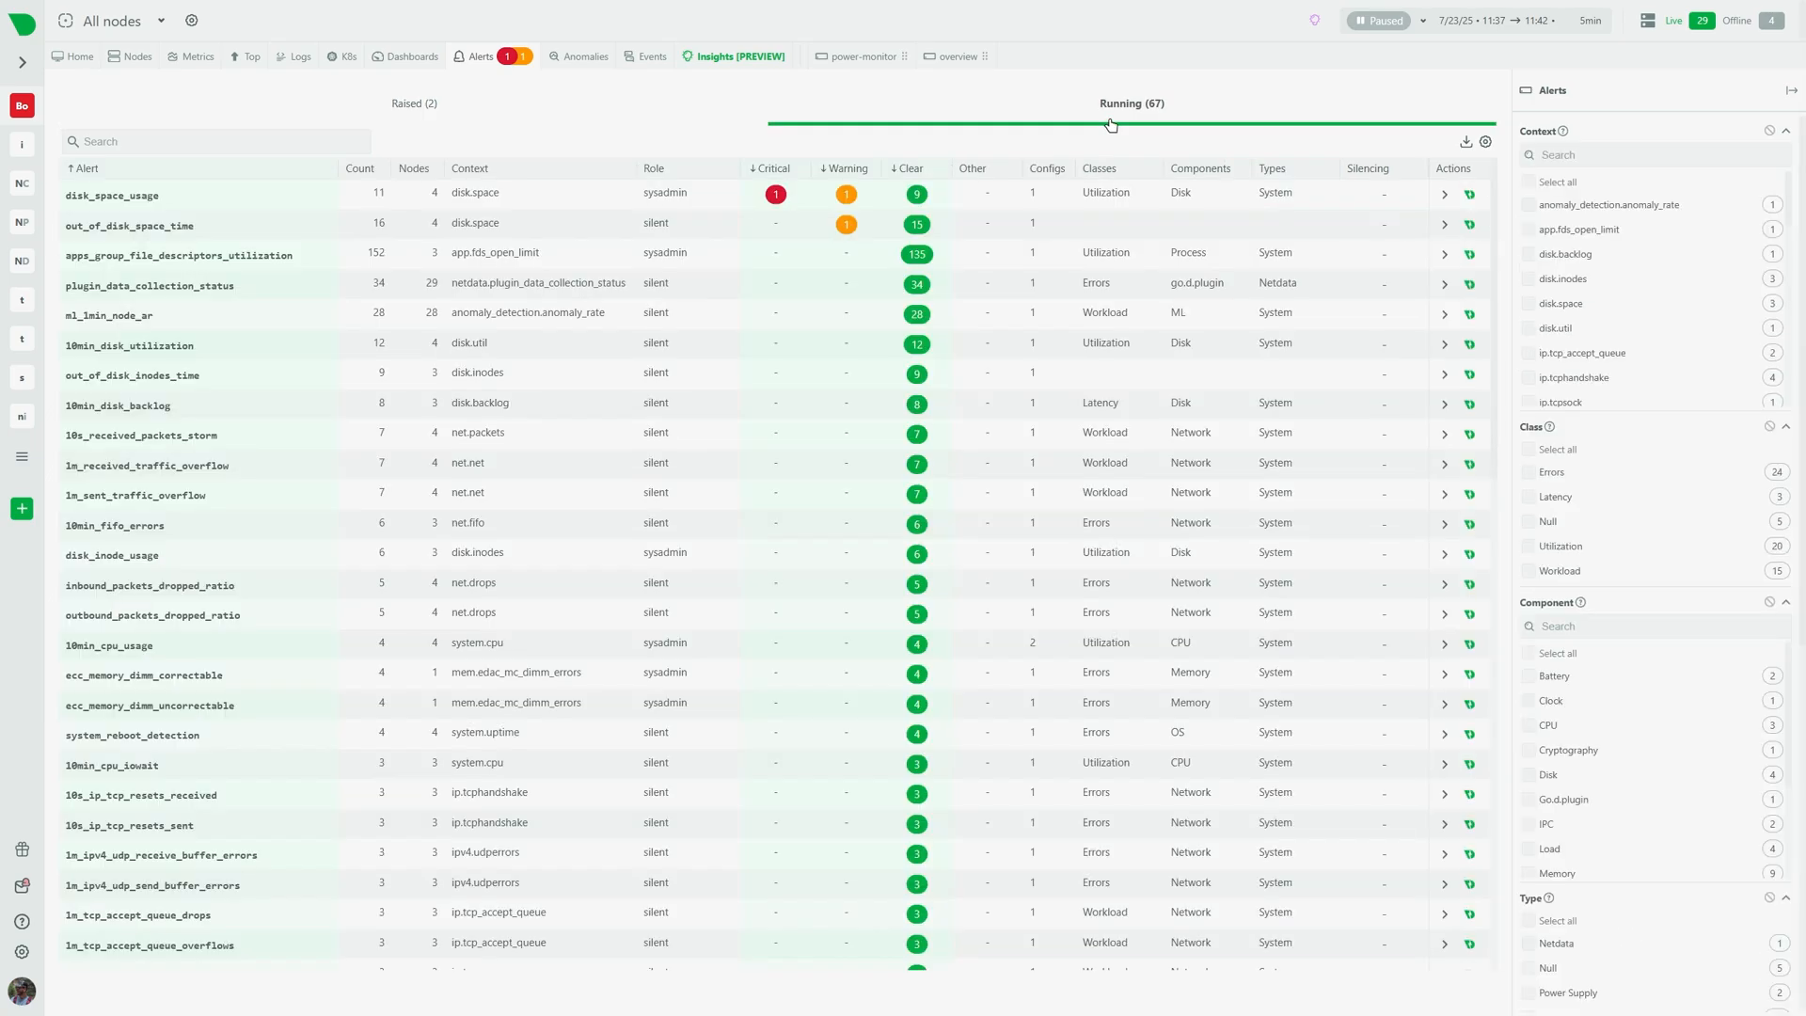
left_click(414, 101)
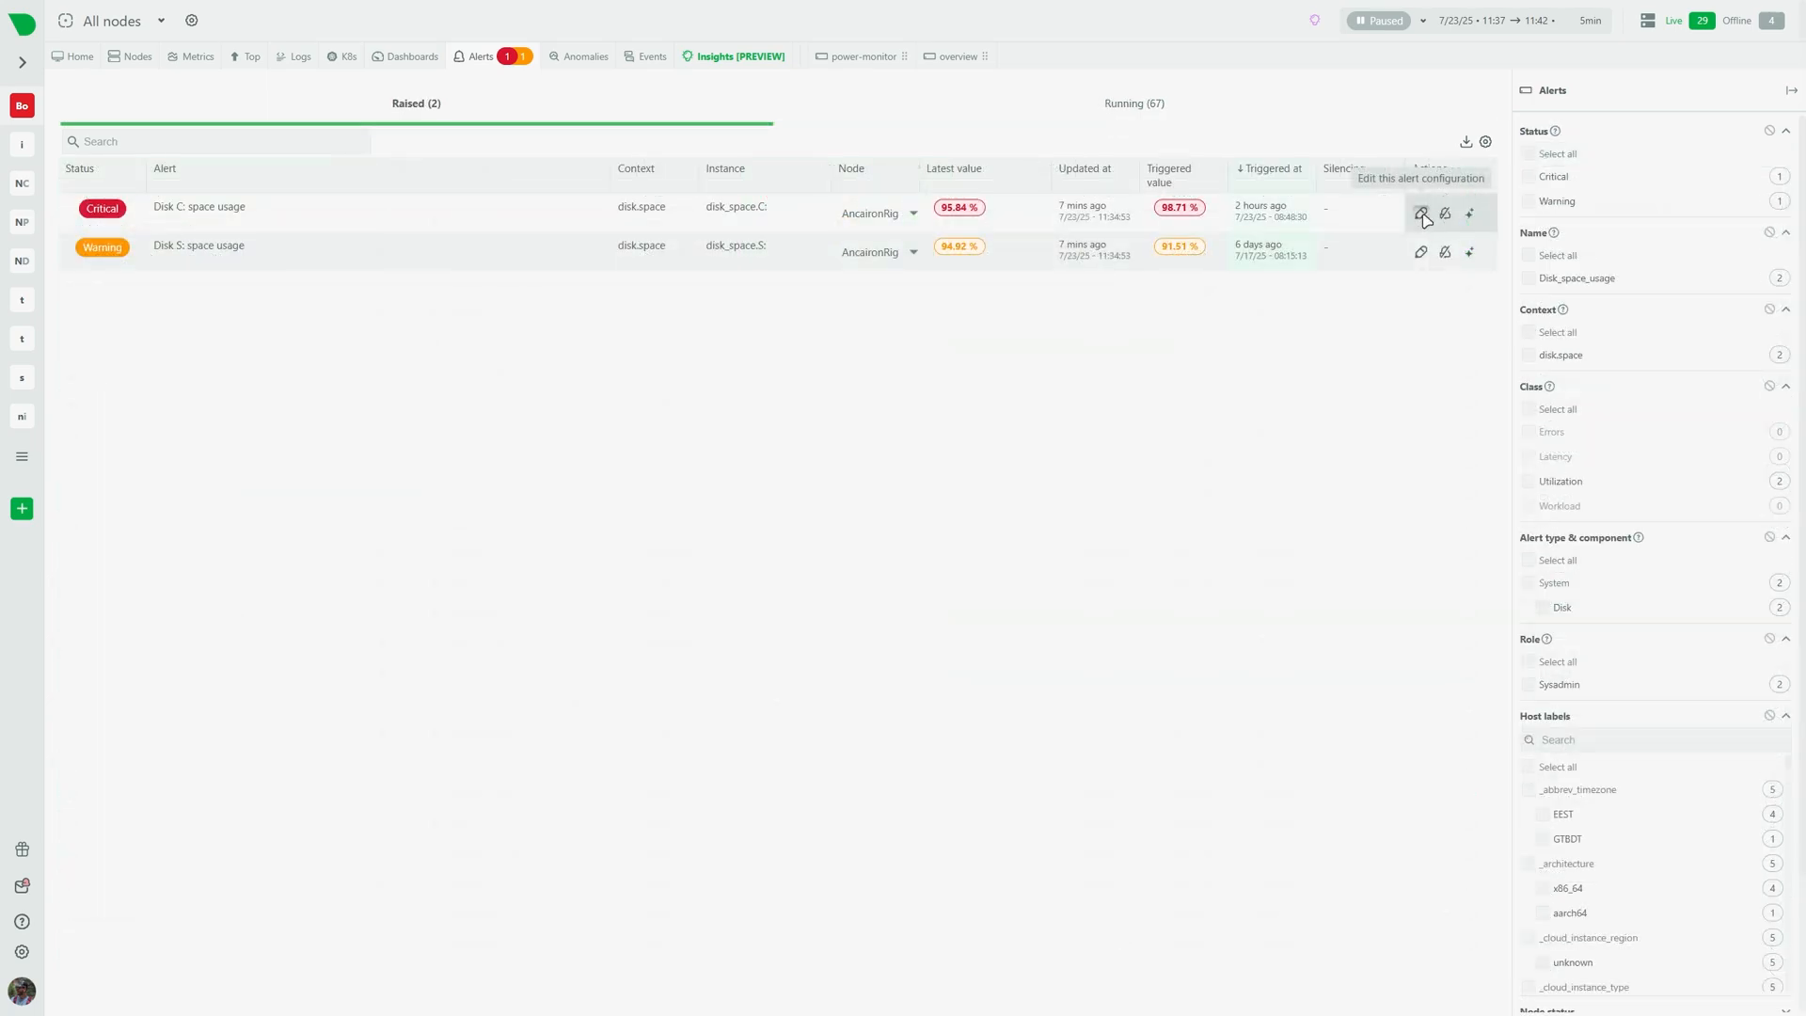
left_click(1422, 213)
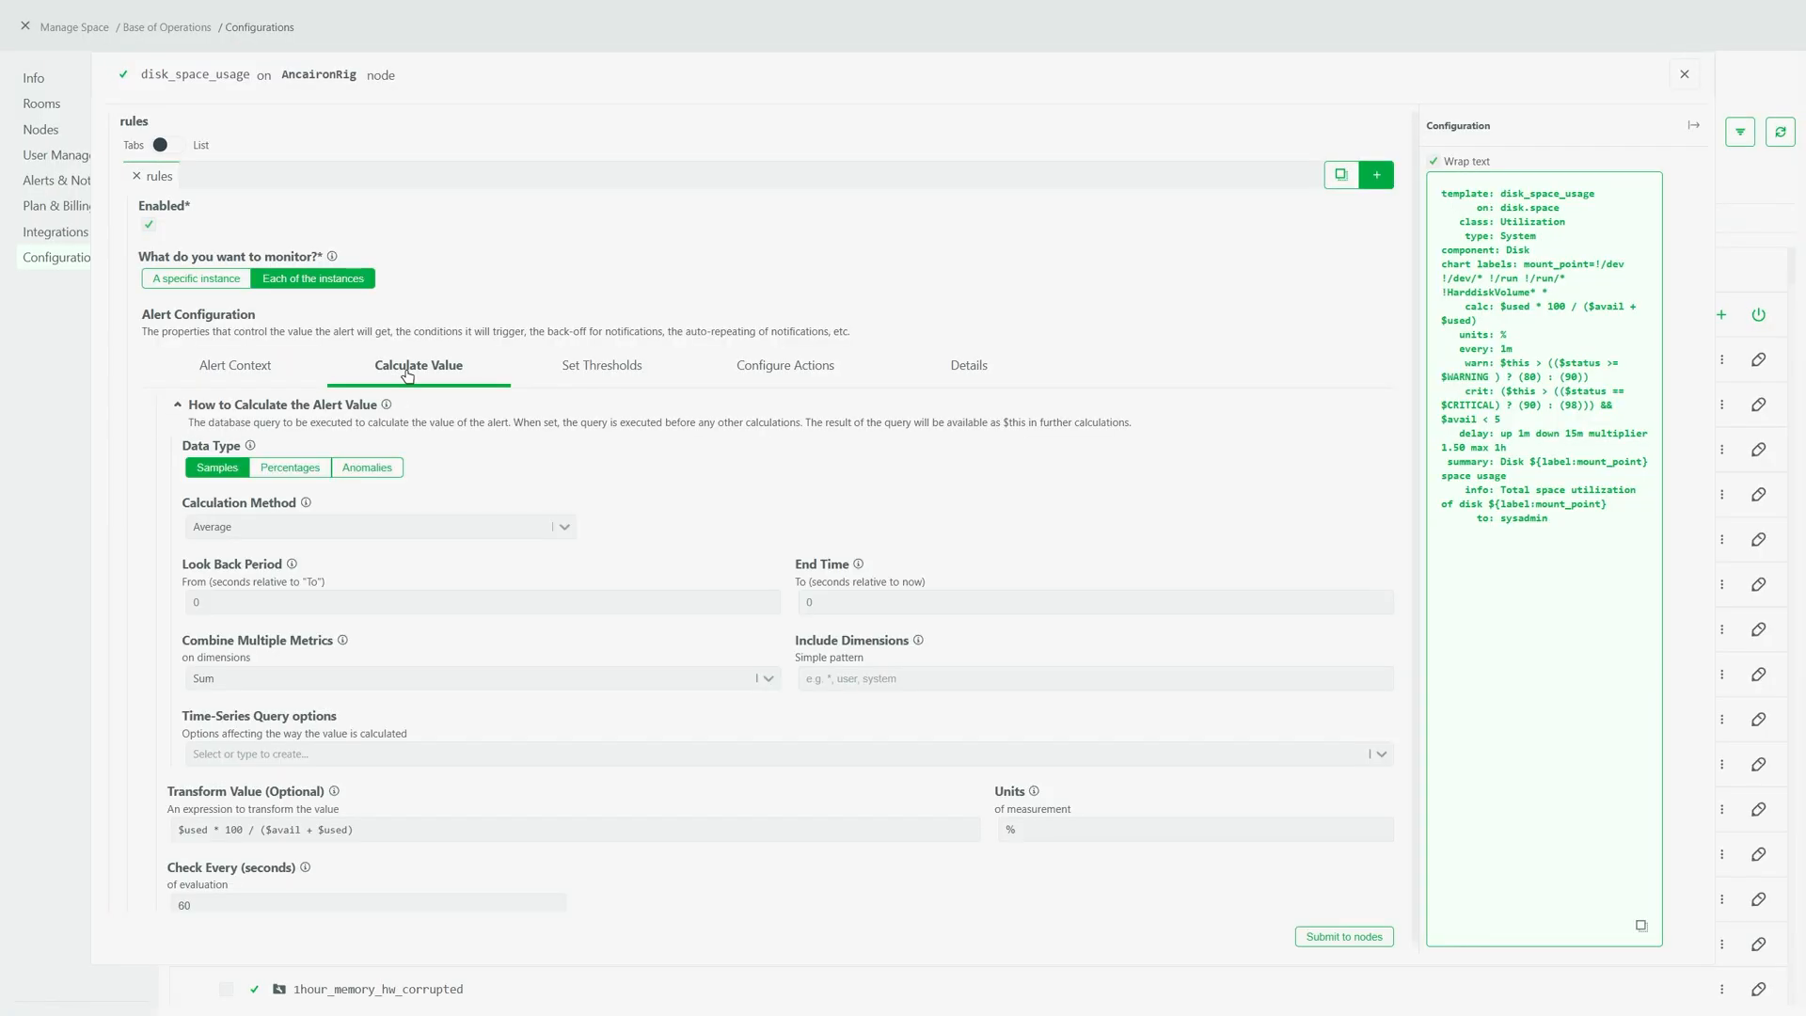
left_click(602, 365)
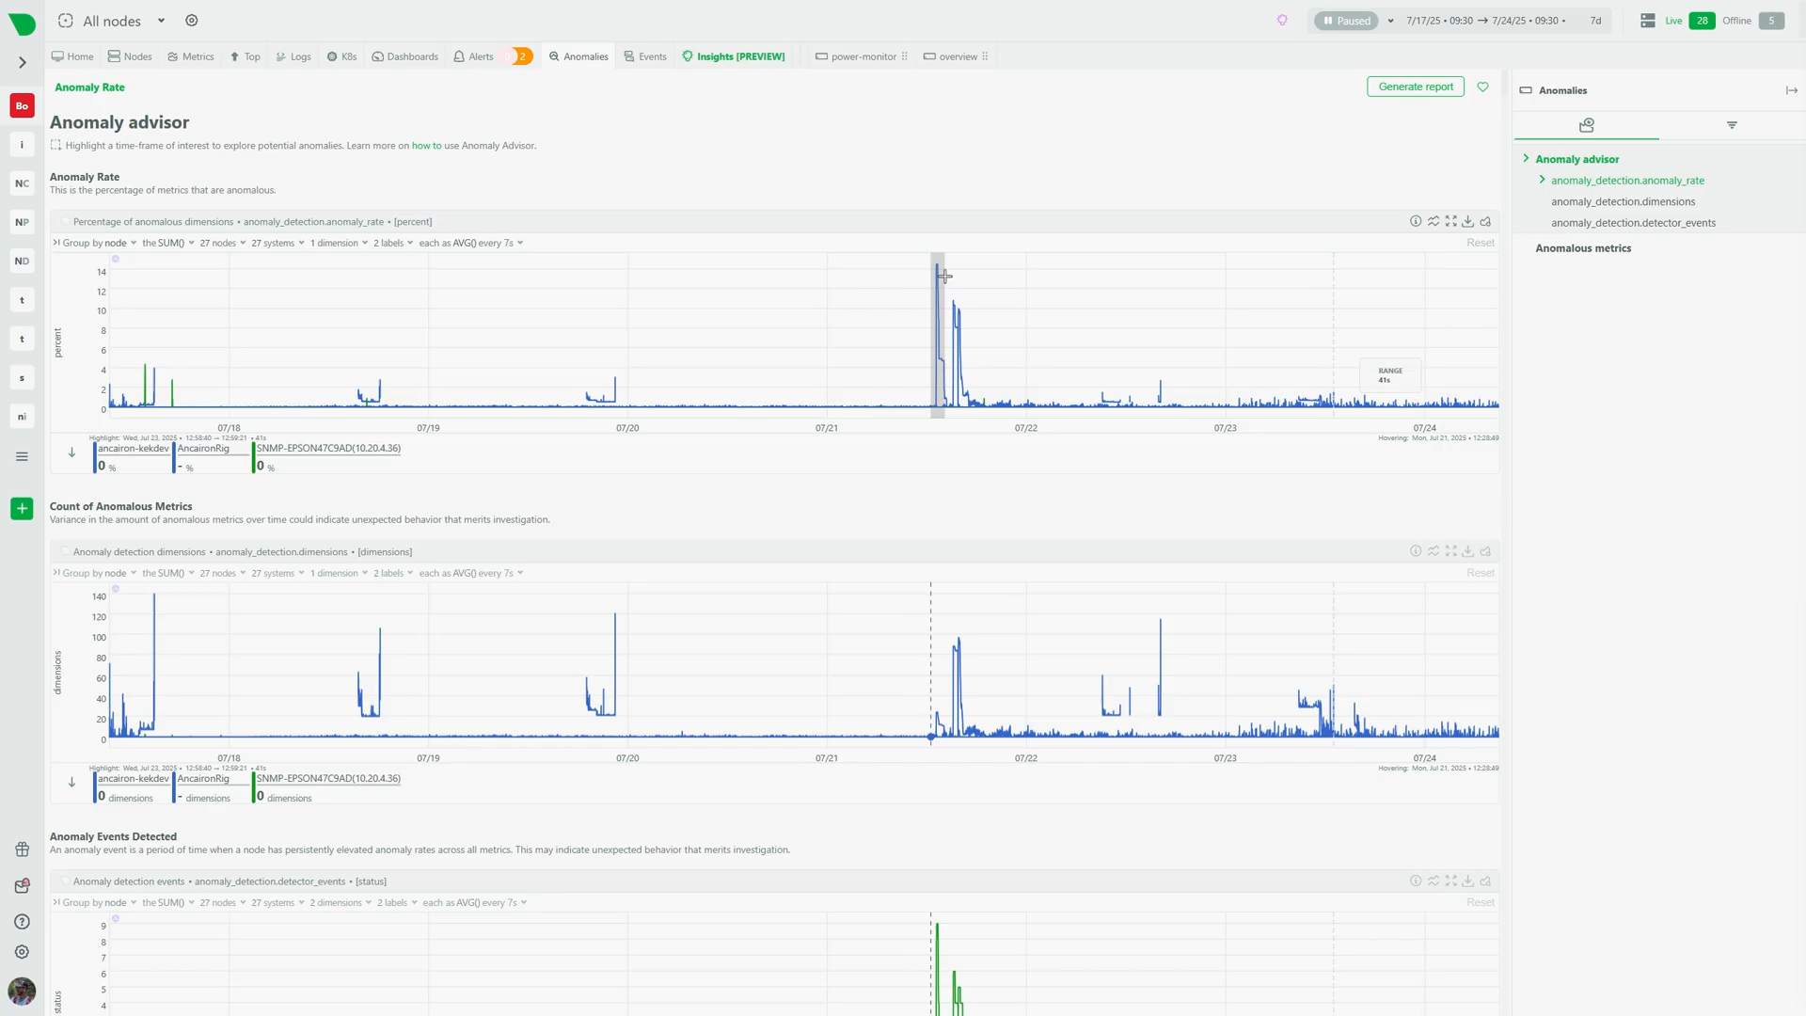
mouse_move(952, 167)
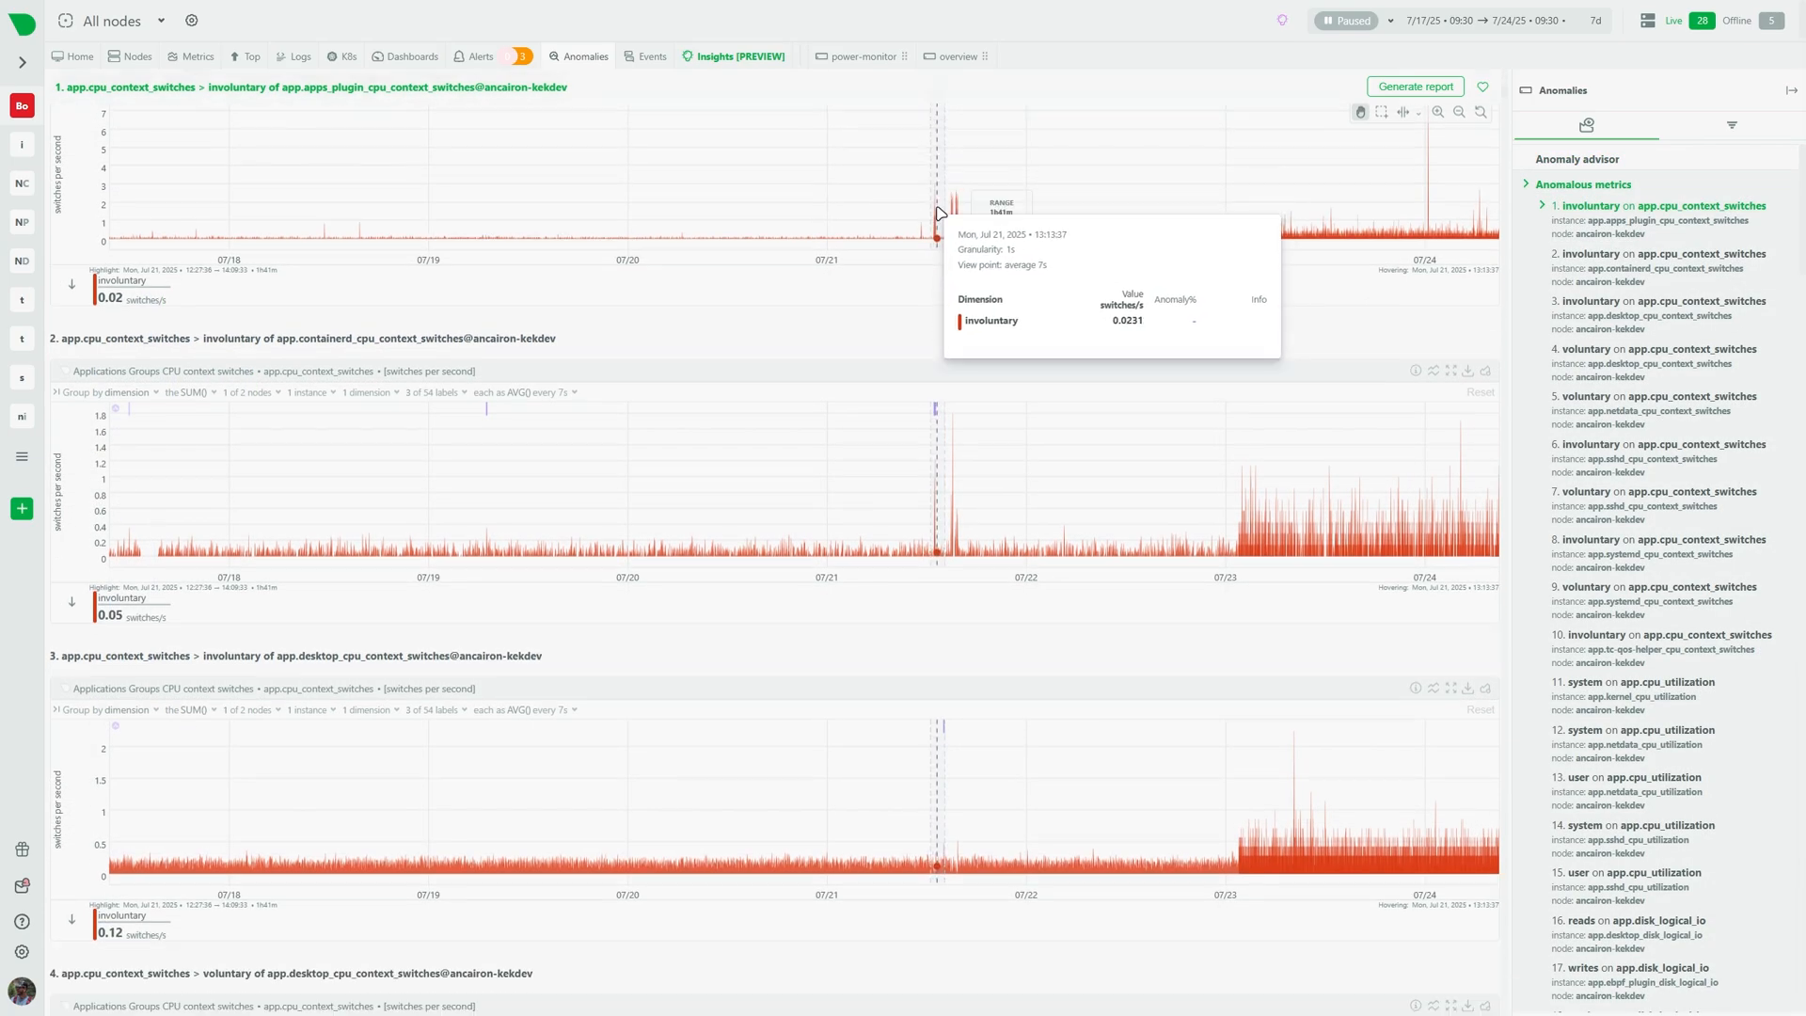
- Scroll the ranked anomalous metrics for the spike, then move to the Events timeline
scroll("down", 3)
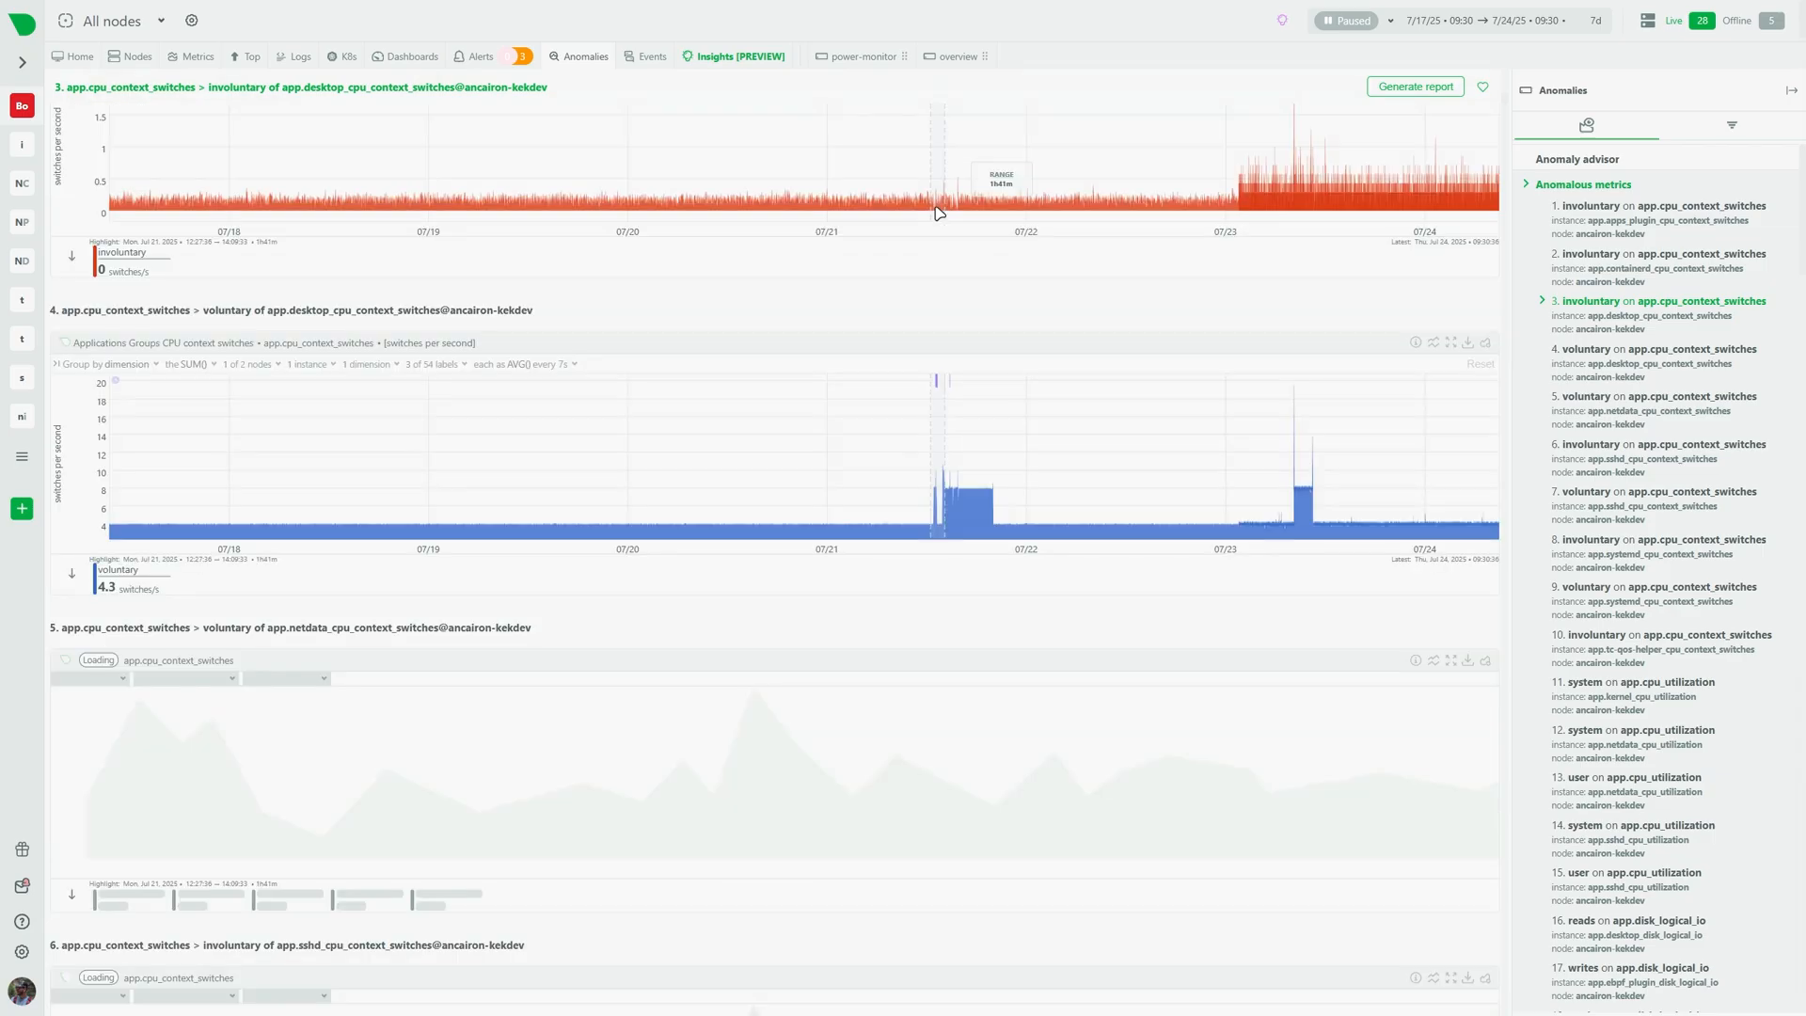
left_click(652, 54)
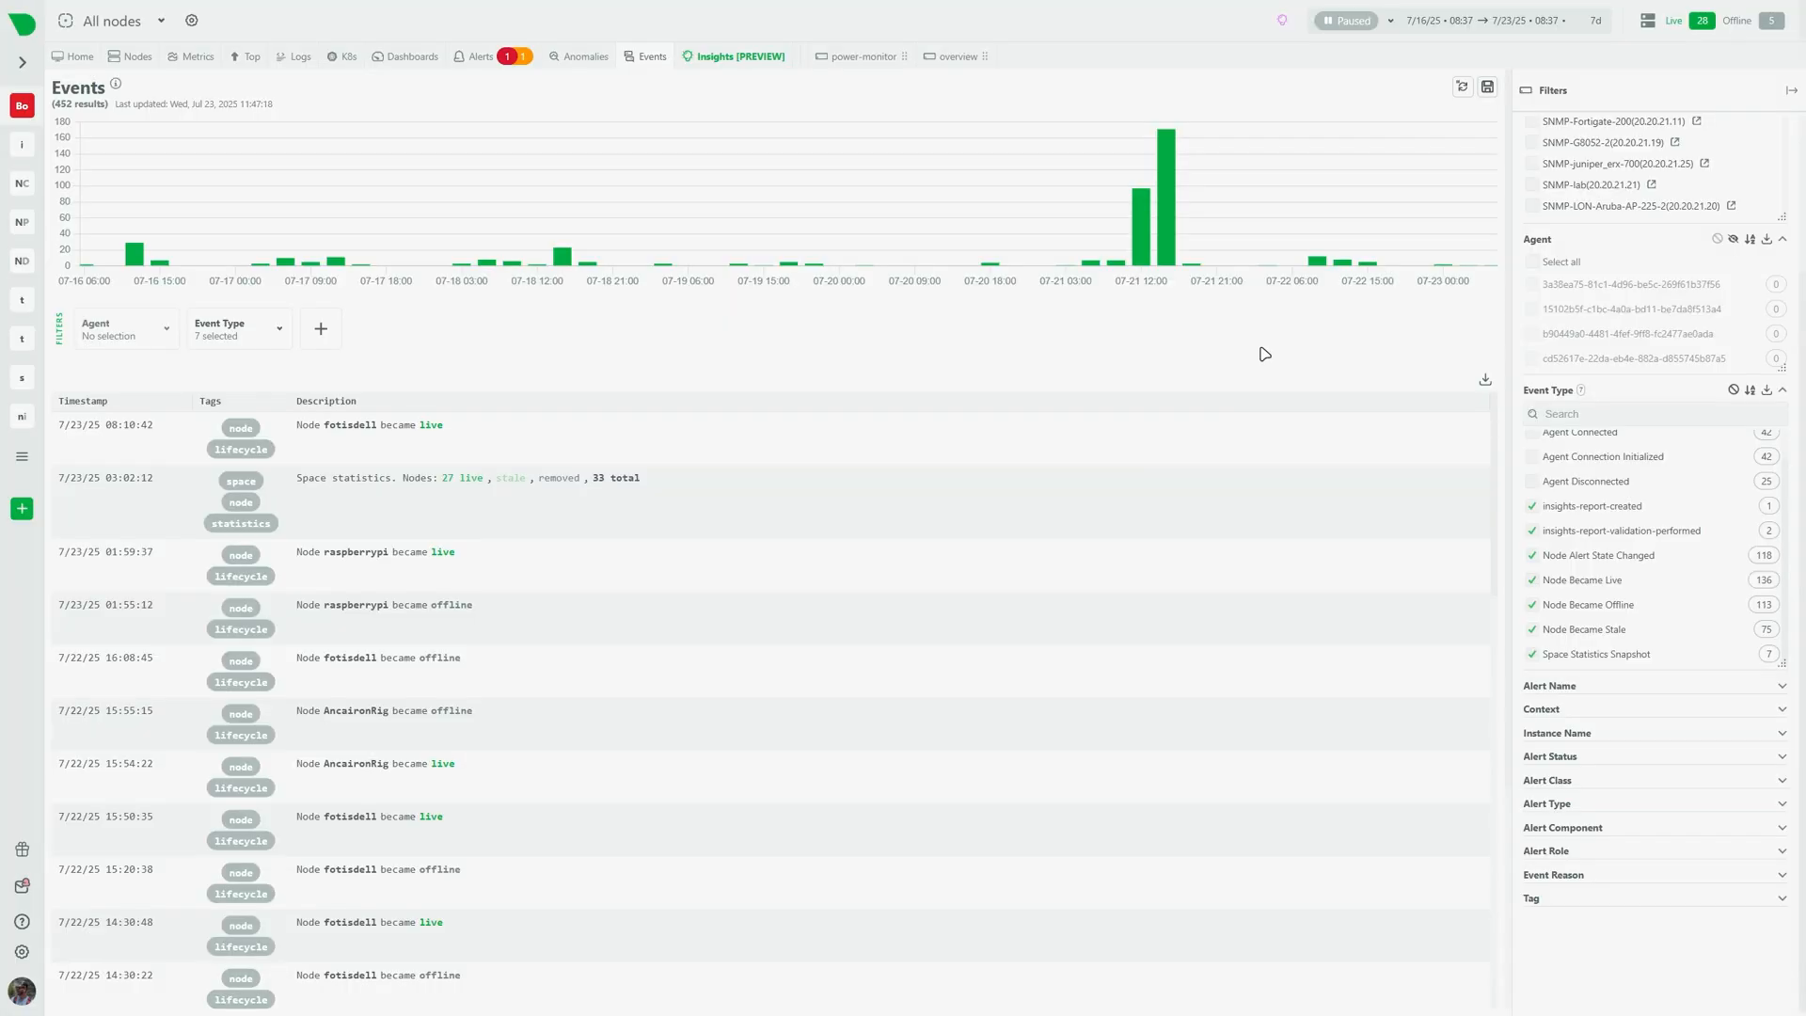
- Scroll through the 452 node lifecycle and space statistics events
scroll("down", 3)
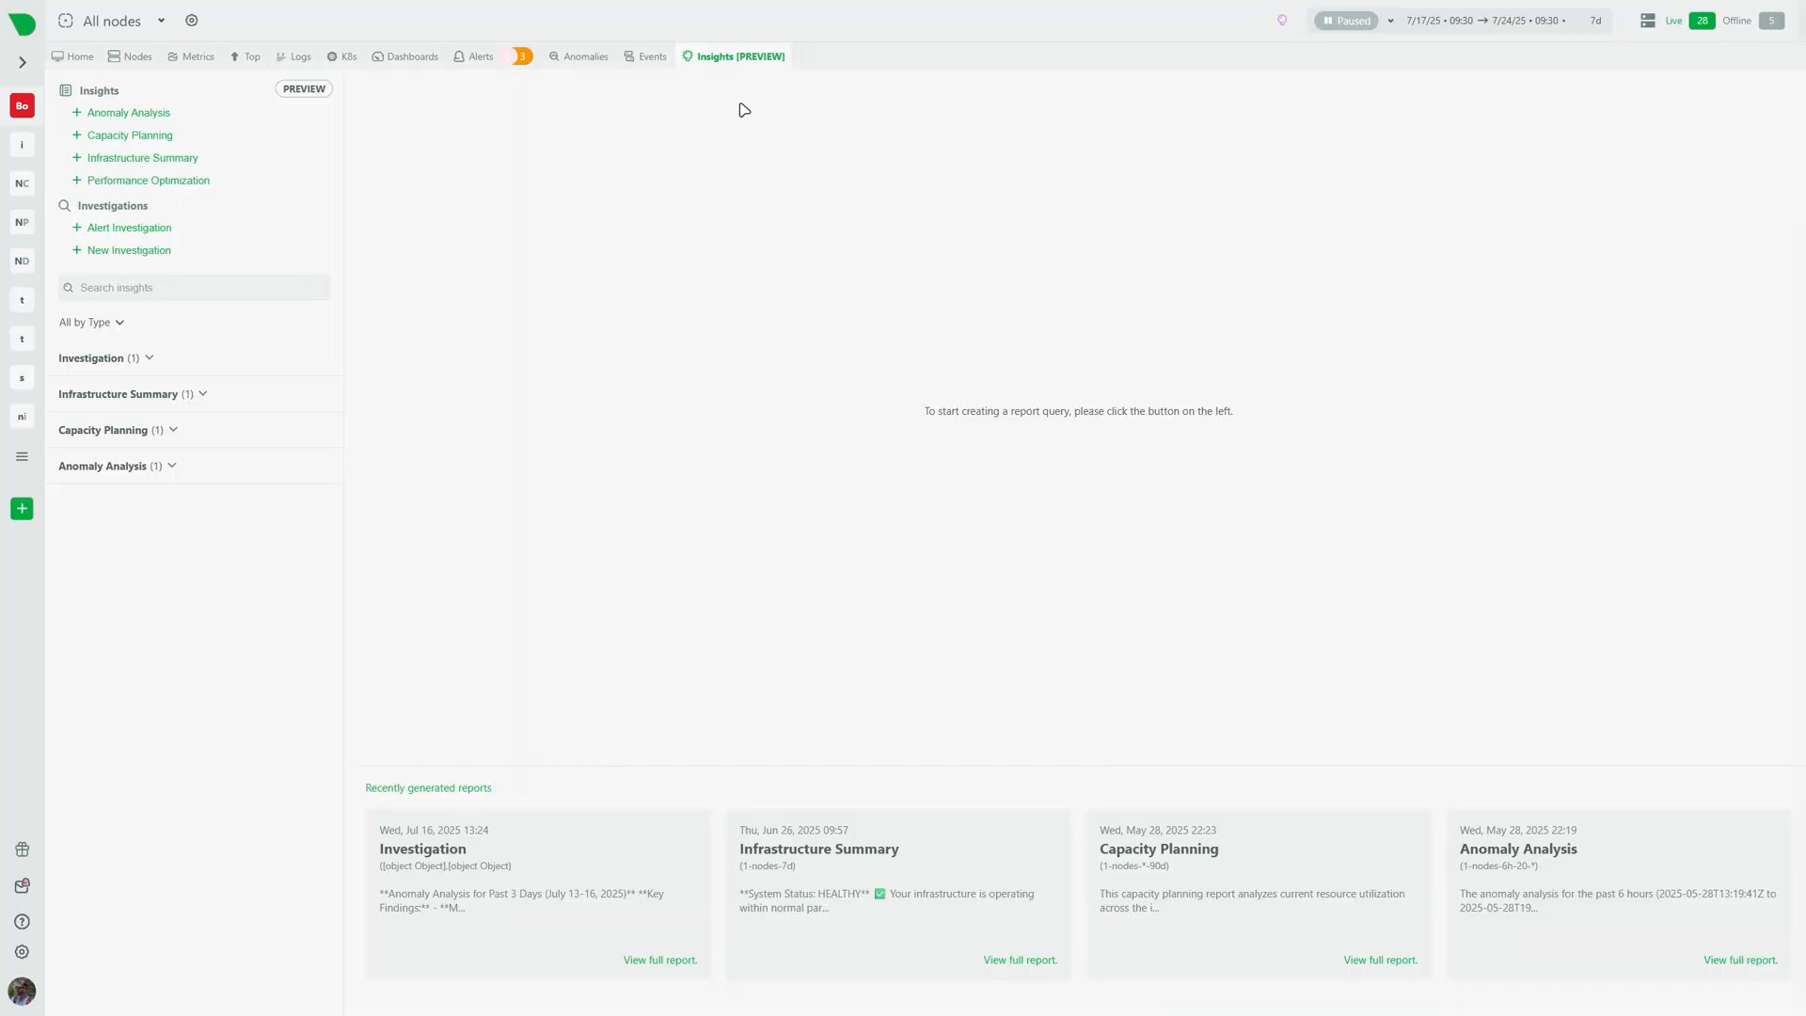
- Open the 2025/07/16 CPU Memory App Anomalies report at Anomaly Timeline & Patterns, then return to live gauges
left_click(98, 357)
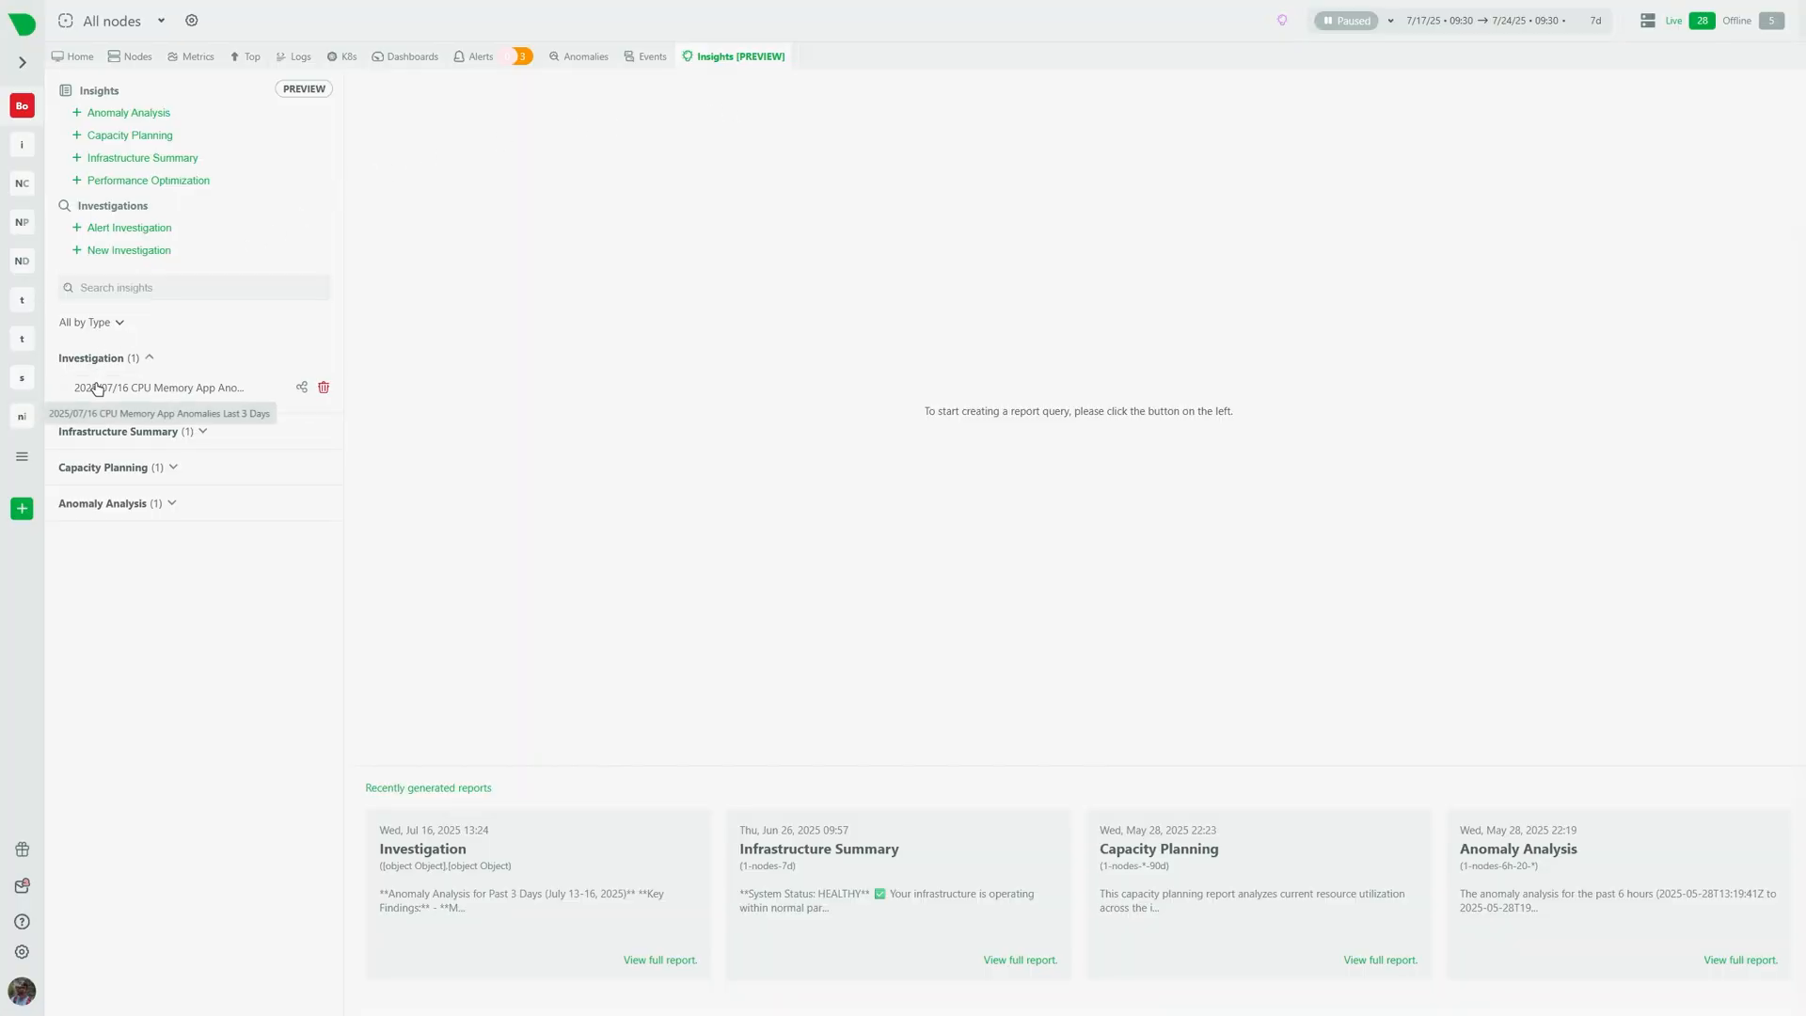
left_click(158, 388)
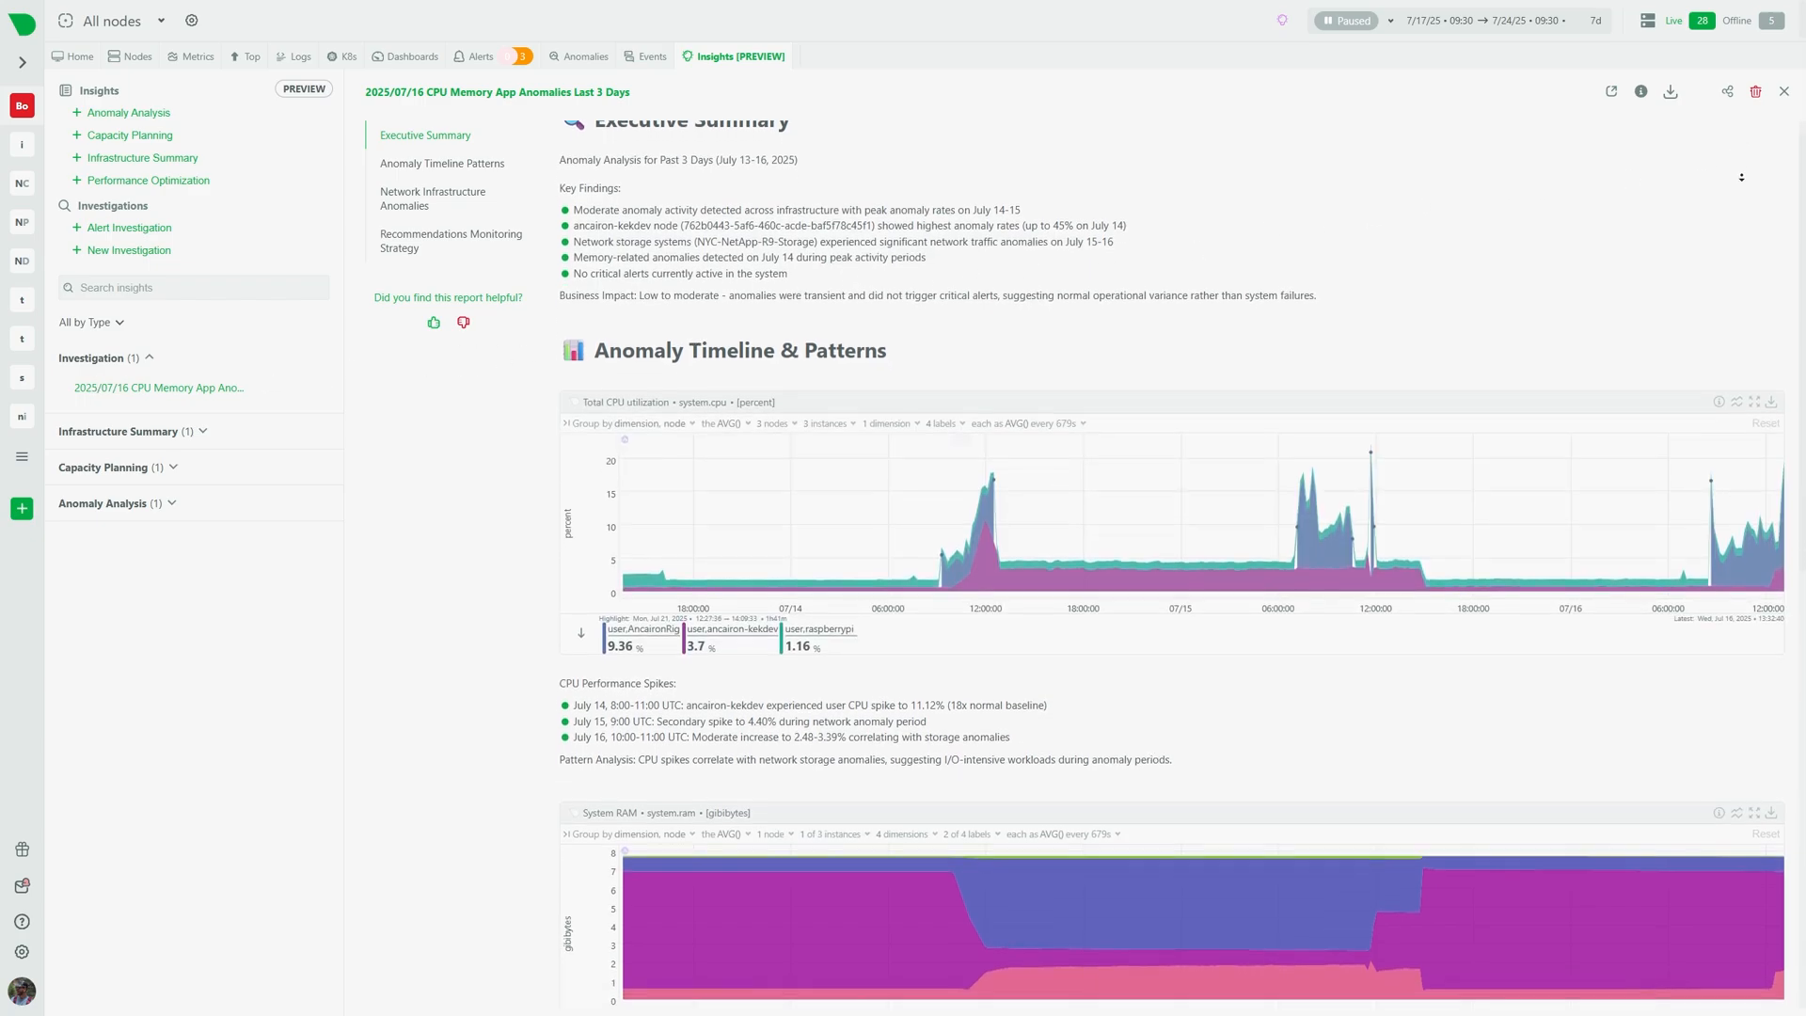
left_click(440, 162)
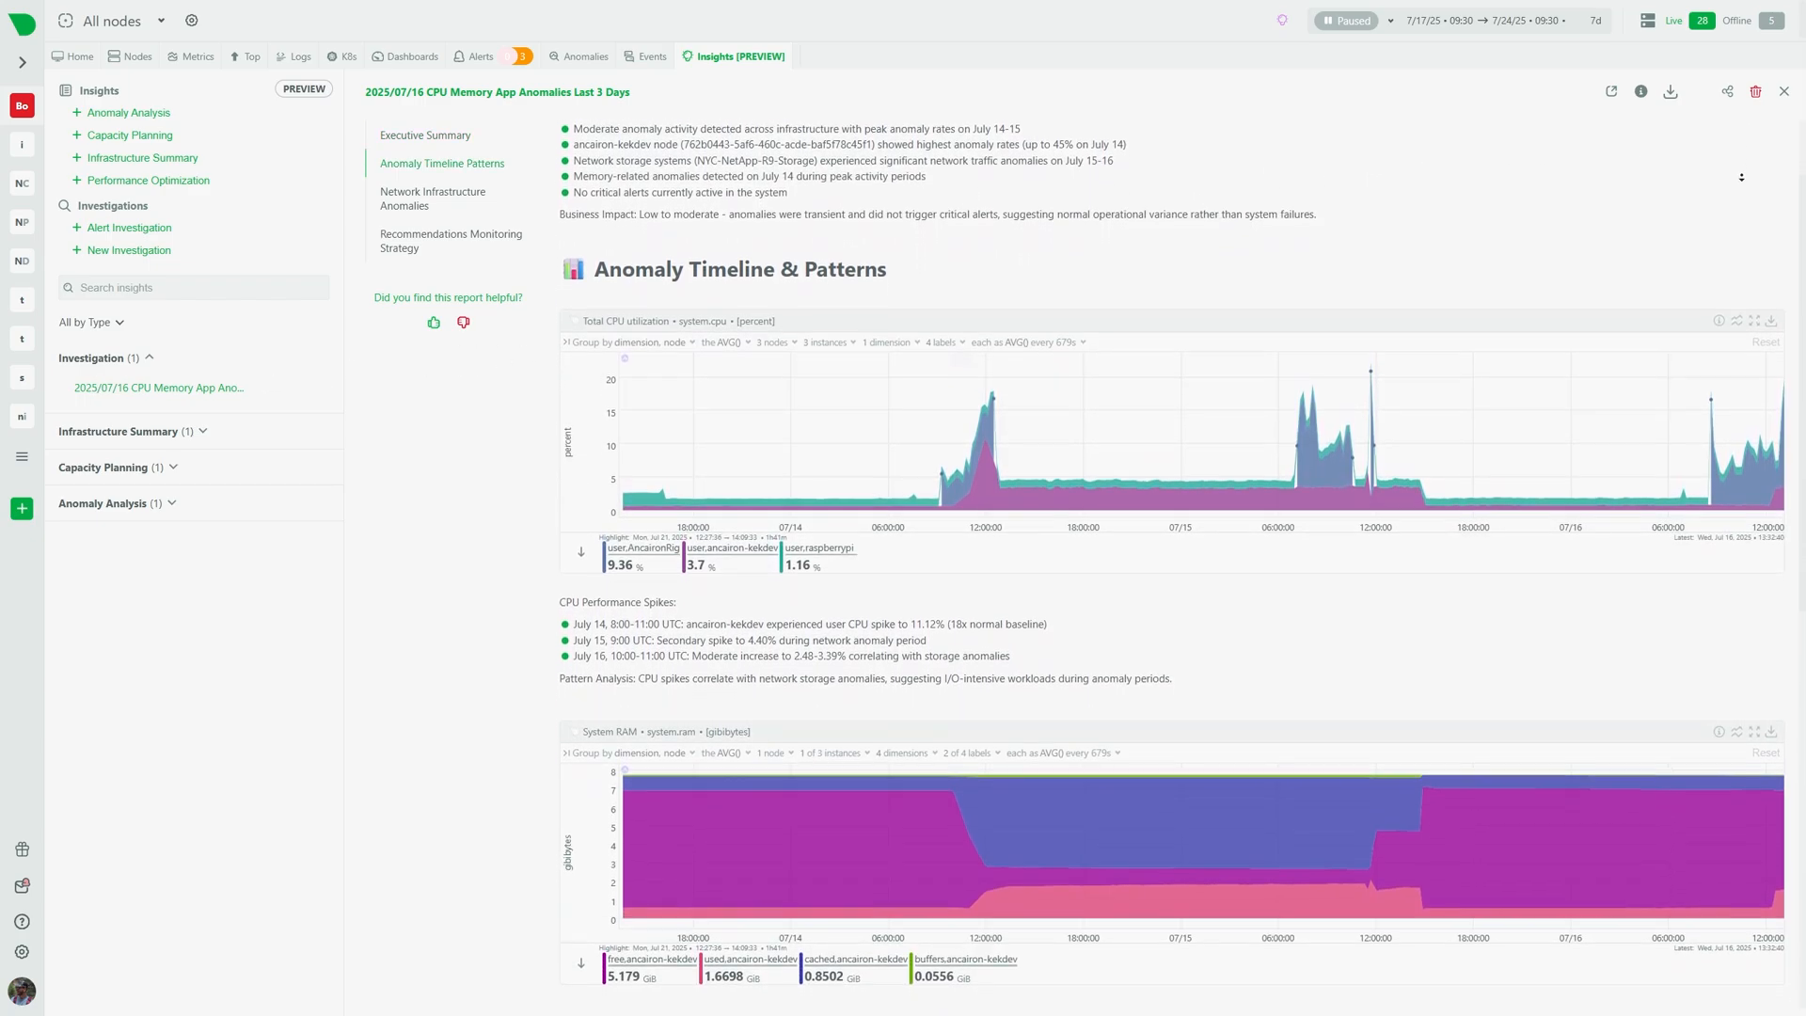
scroll("down", 3)
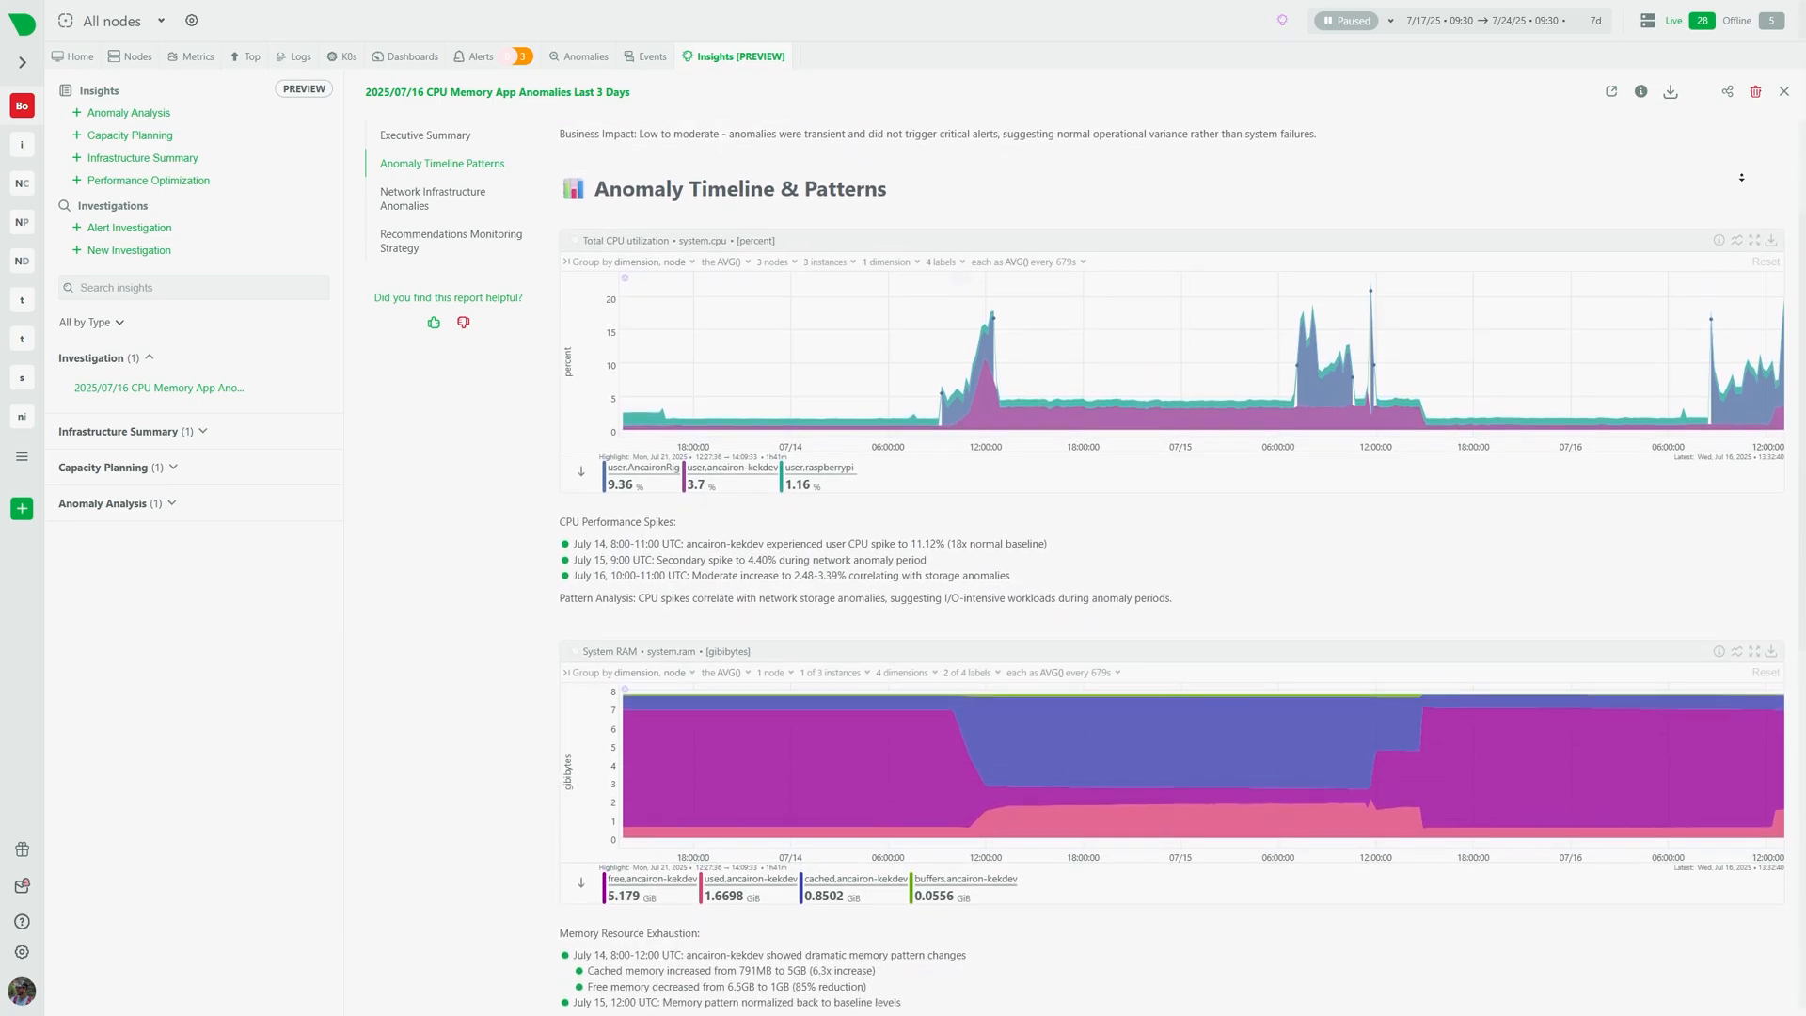
left_click(196, 56)
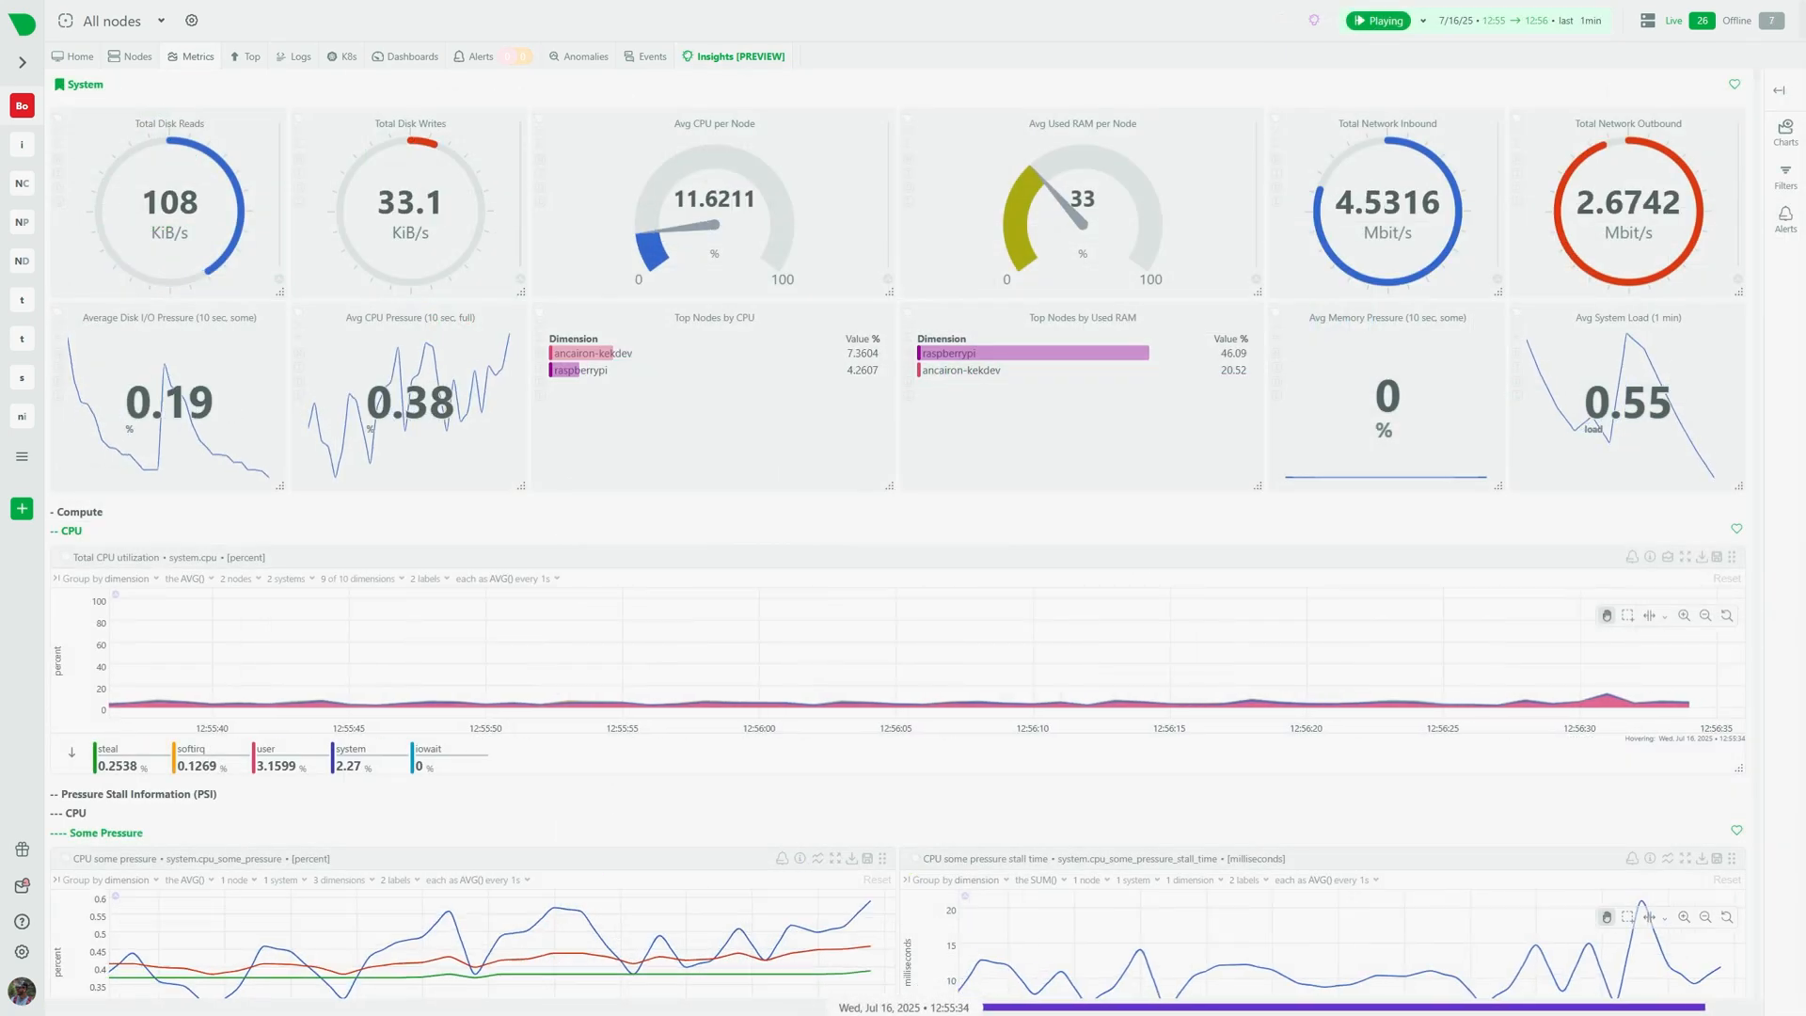